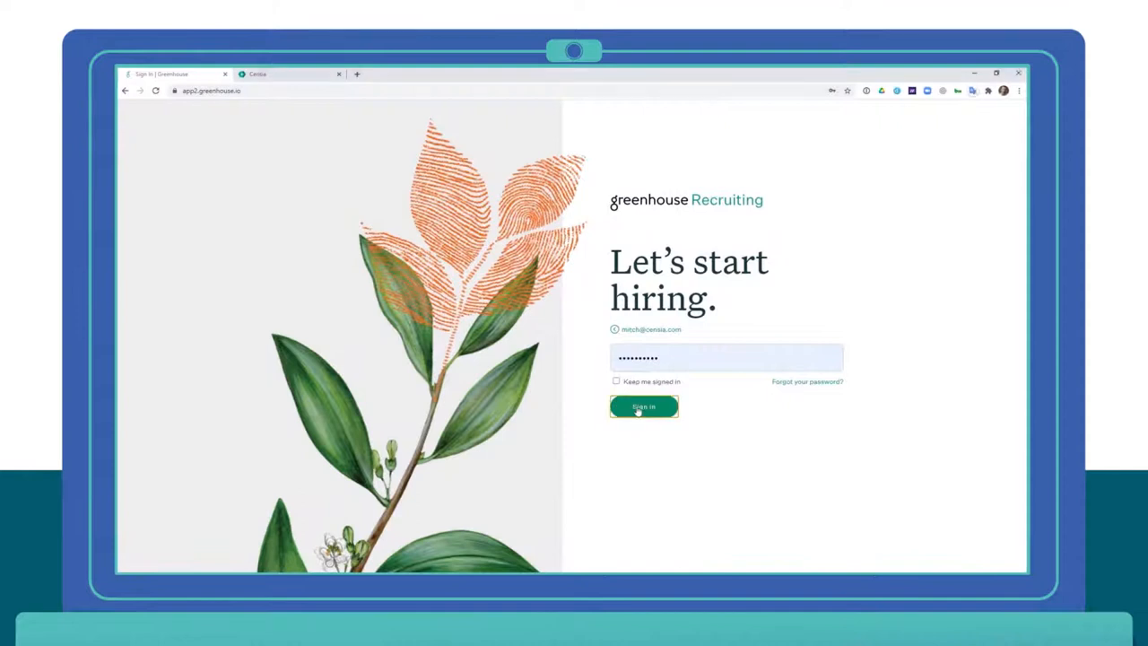
# - Sign in, search All Jobs for 'Sol', and view the Sr. Solutions Engineer job's candidates
pyautogui.click(644, 406)
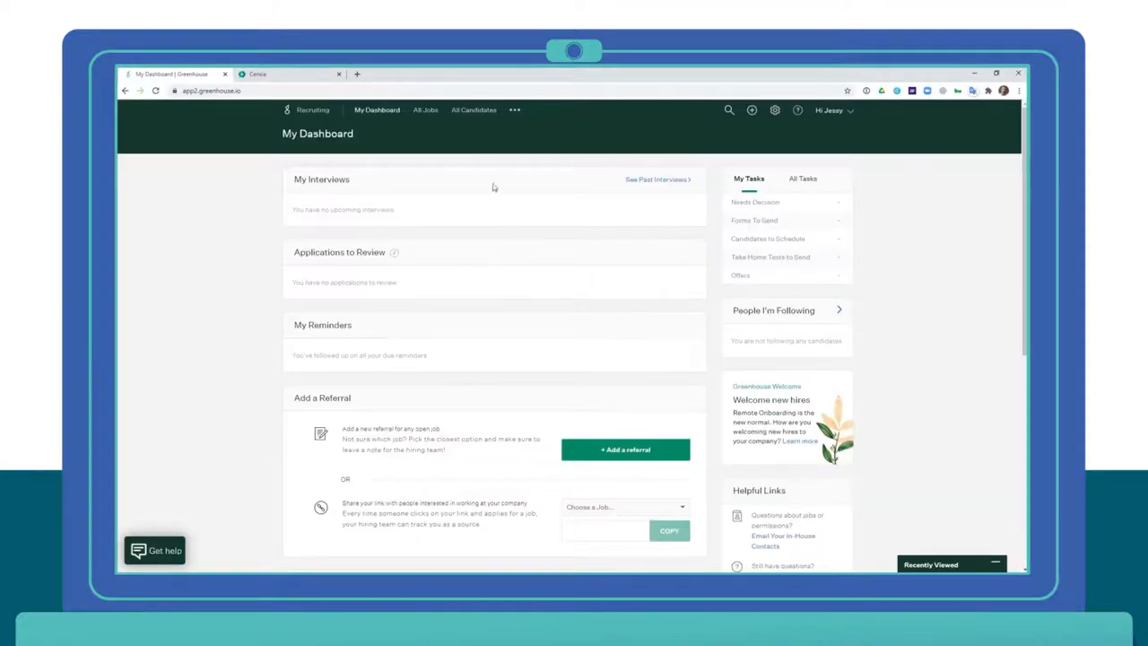
pyautogui.click(427, 109)
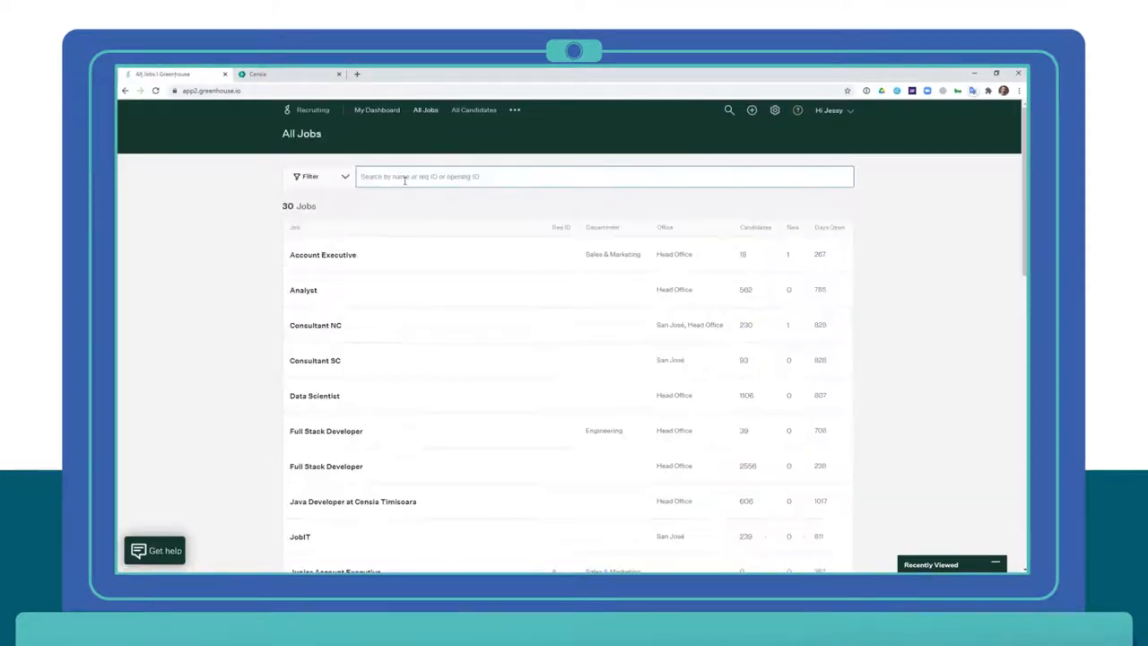
pyautogui.write('Solutions')
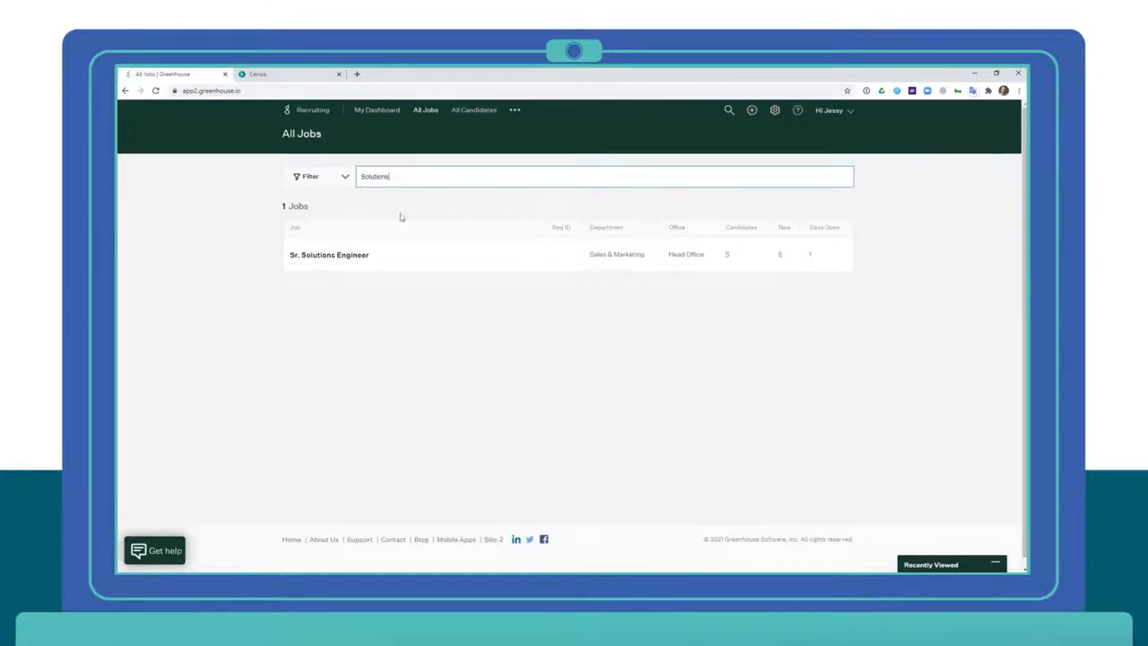
pyautogui.moveTo(590, 273)
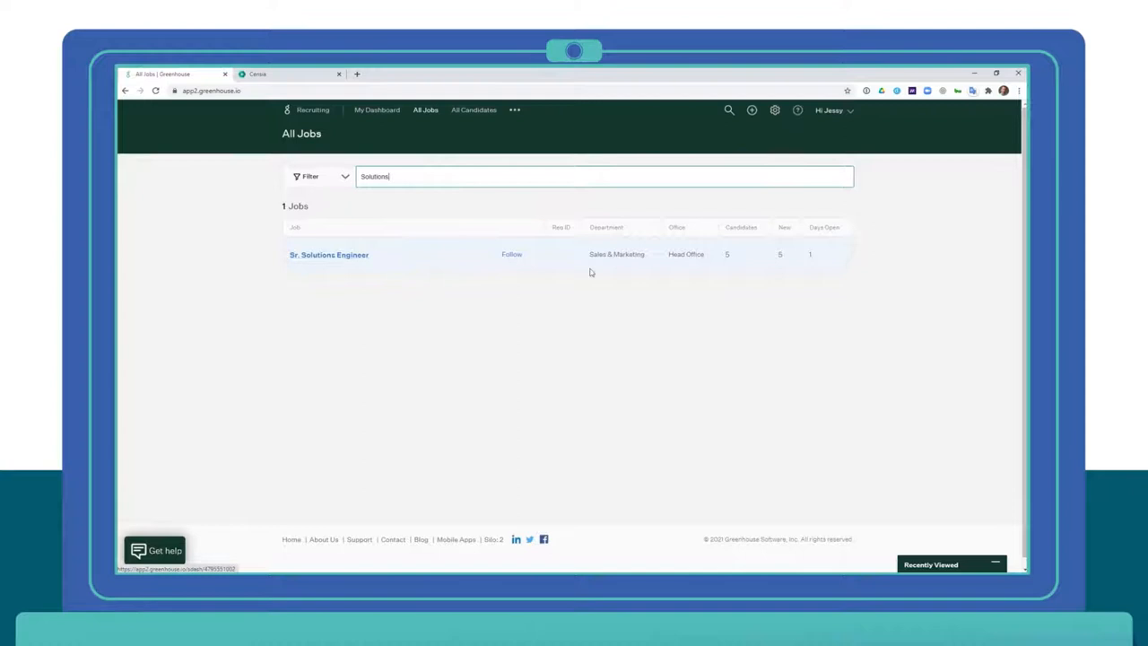
pyautogui.click(330, 255)
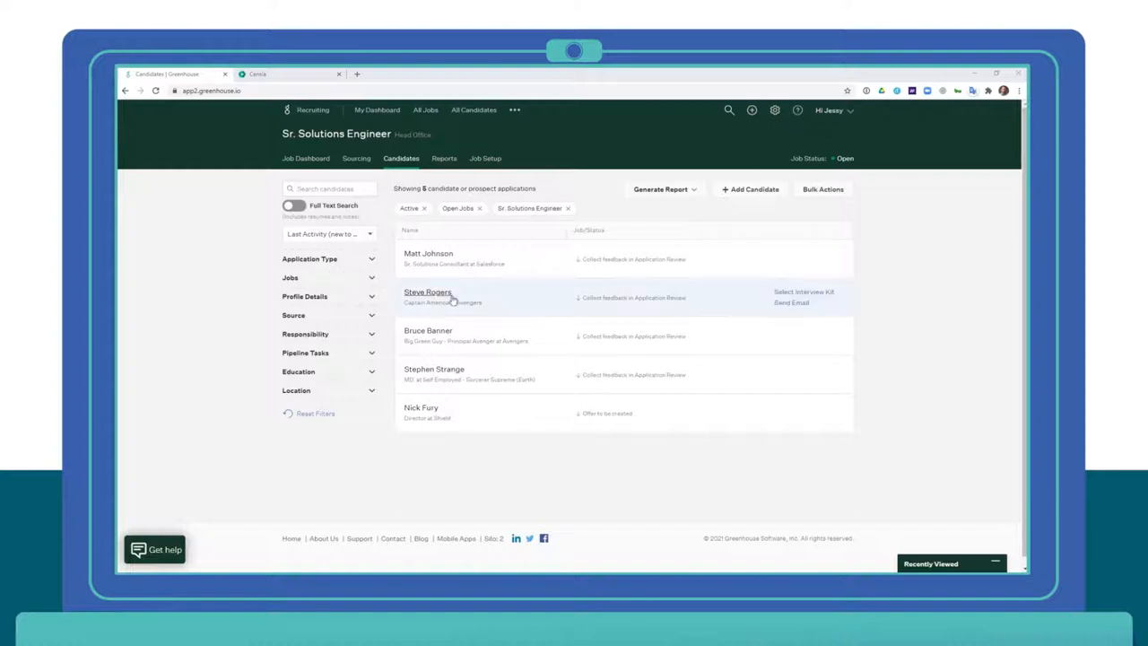
pyautogui.moveTo(488, 302)
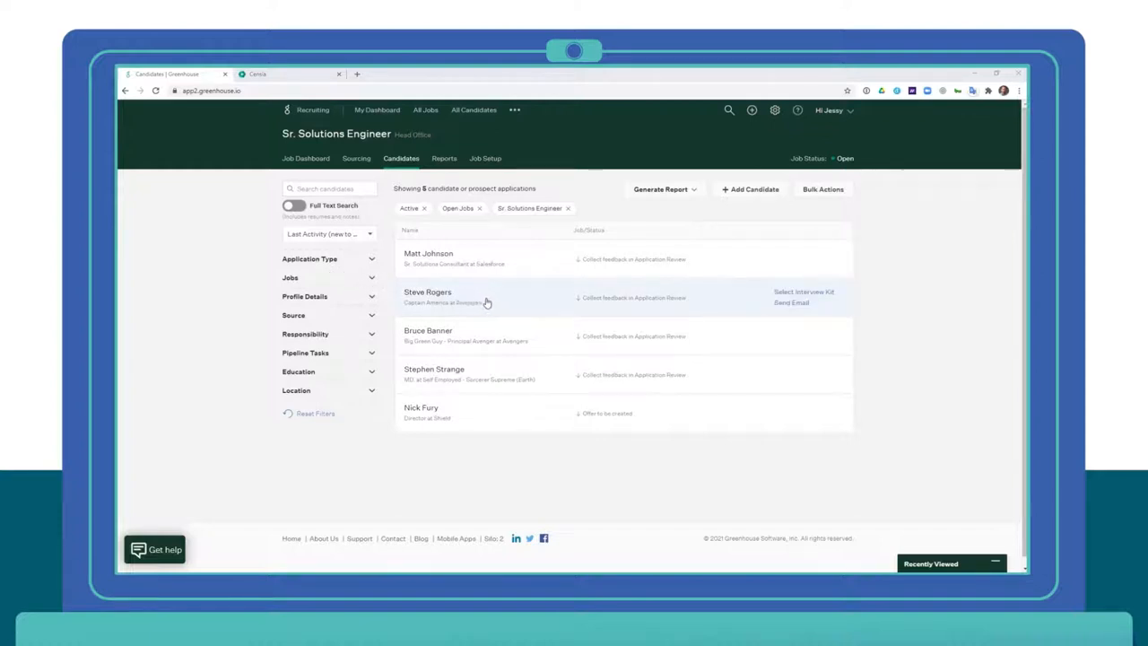
pyautogui.moveTo(418, 426)
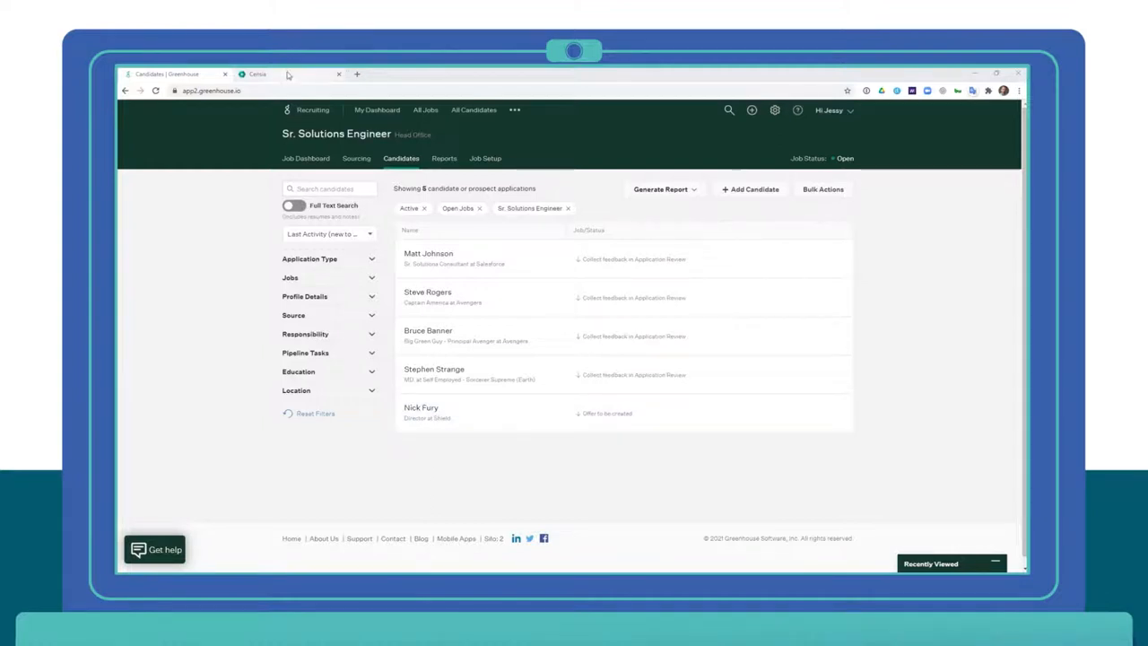
# - In Censia's new role form, search 'solut' and link the Greenhouse Sr. Solutions Engineer job
pyautogui.click(269, 73)
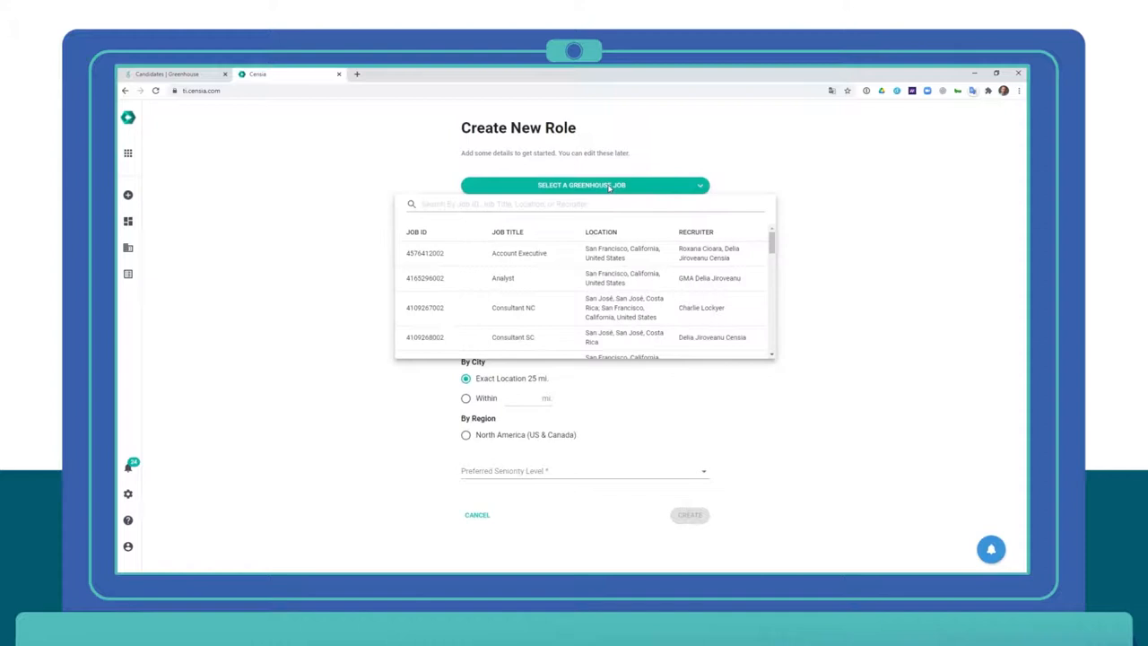
pyautogui.click(592, 204)
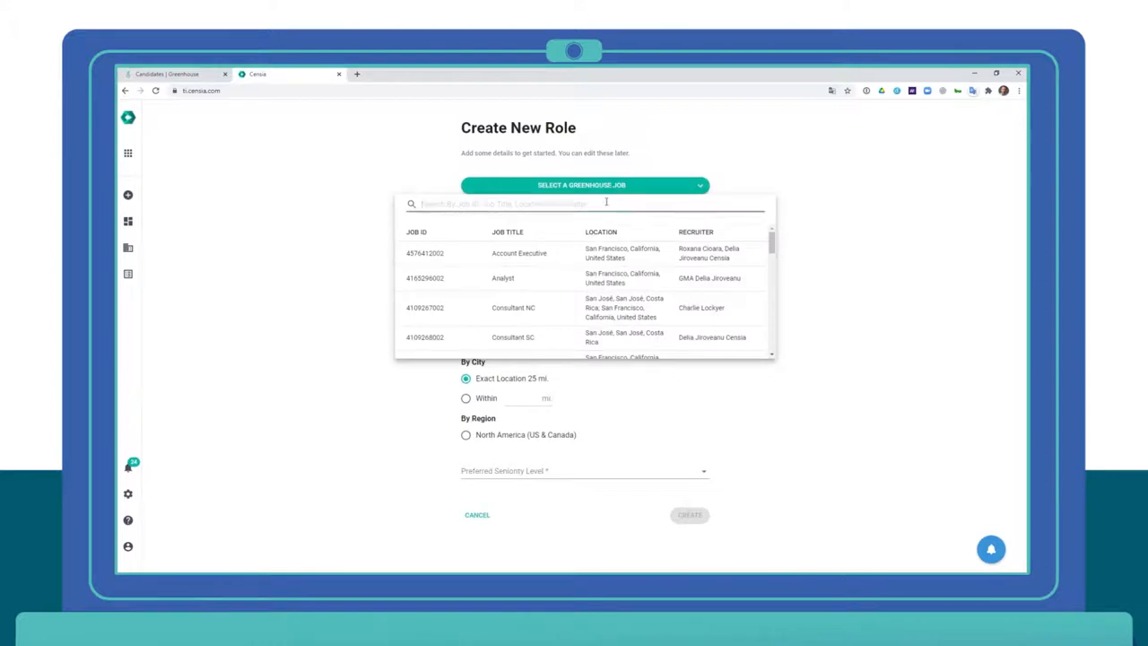
pyautogui.write('solut')
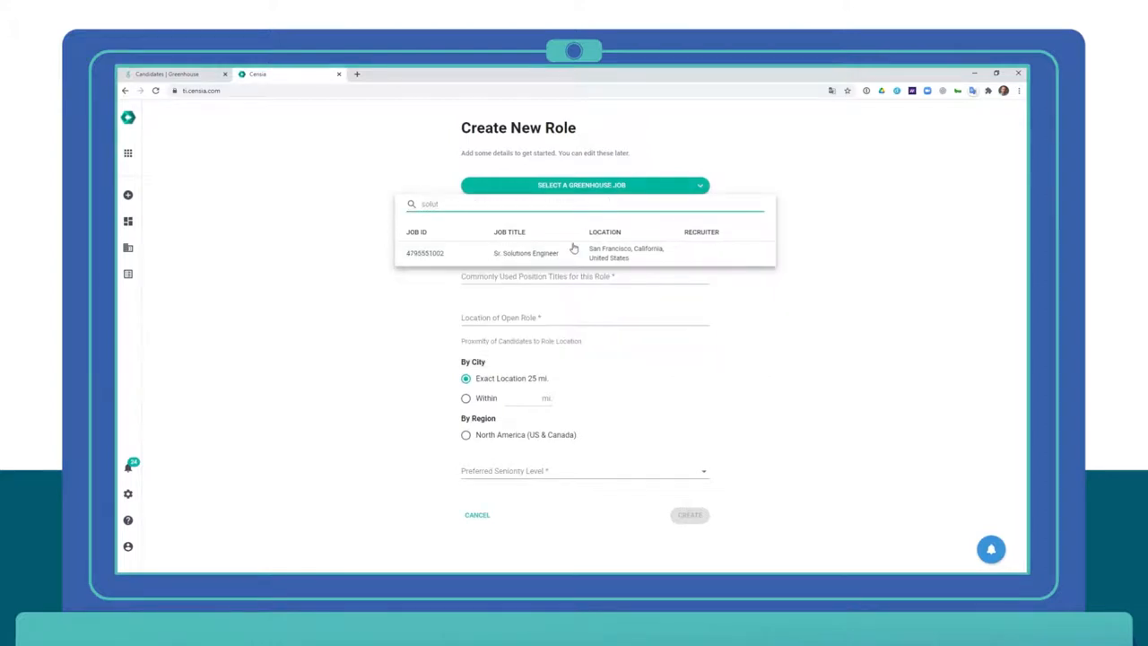
pyautogui.click(527, 251)
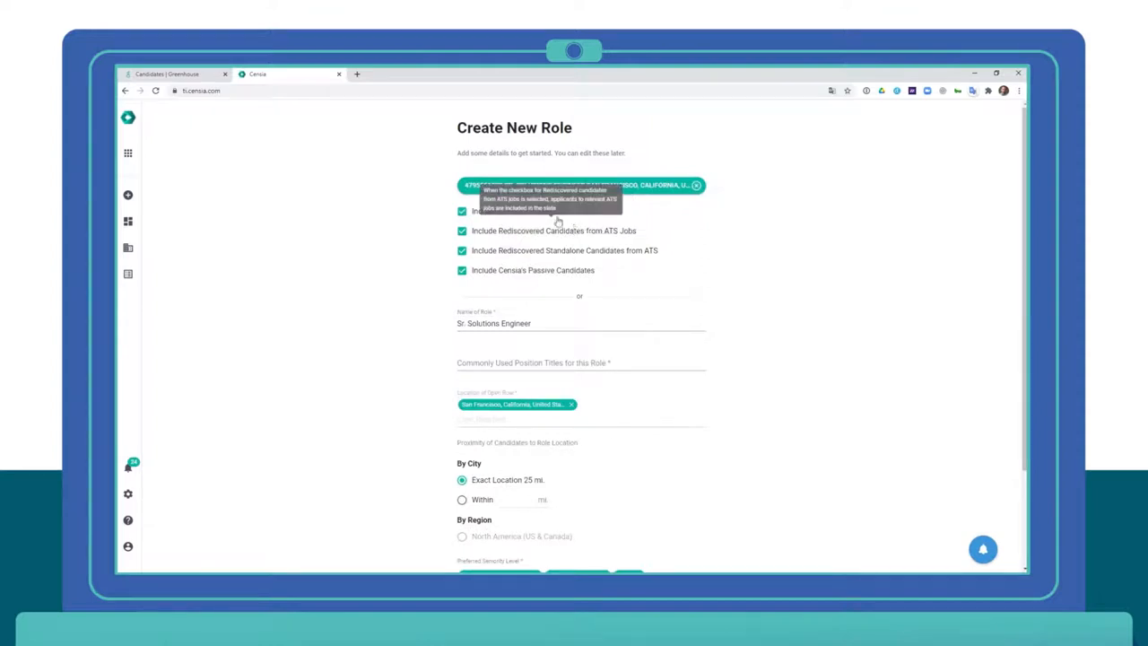
pyautogui.moveTo(441, 211)
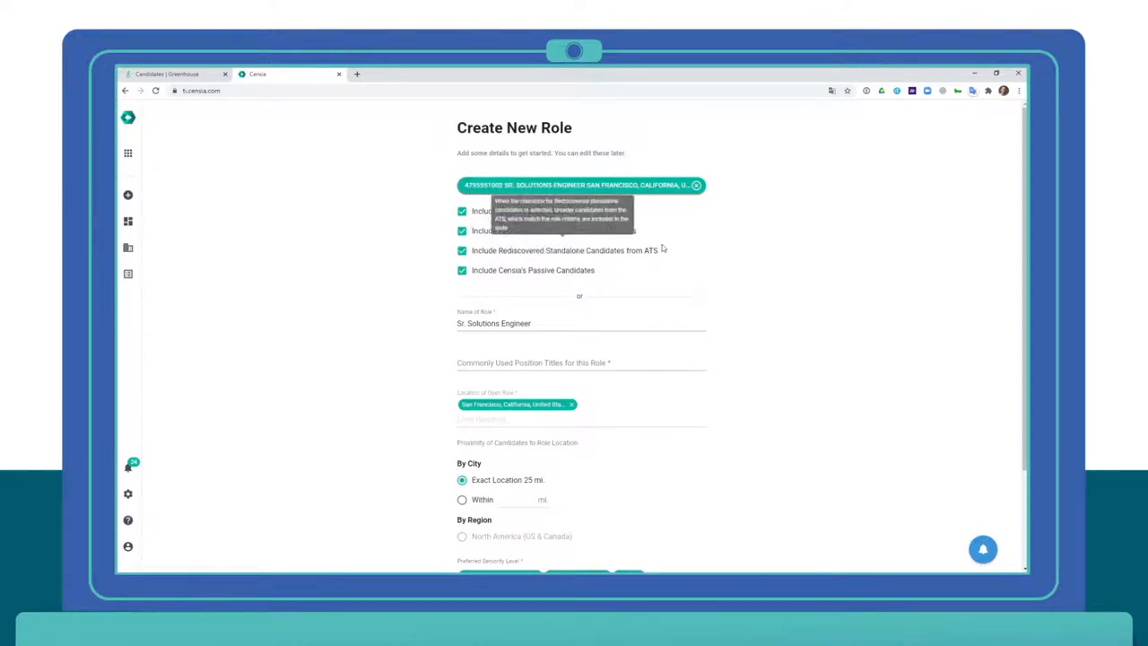
pyautogui.moveTo(441, 273)
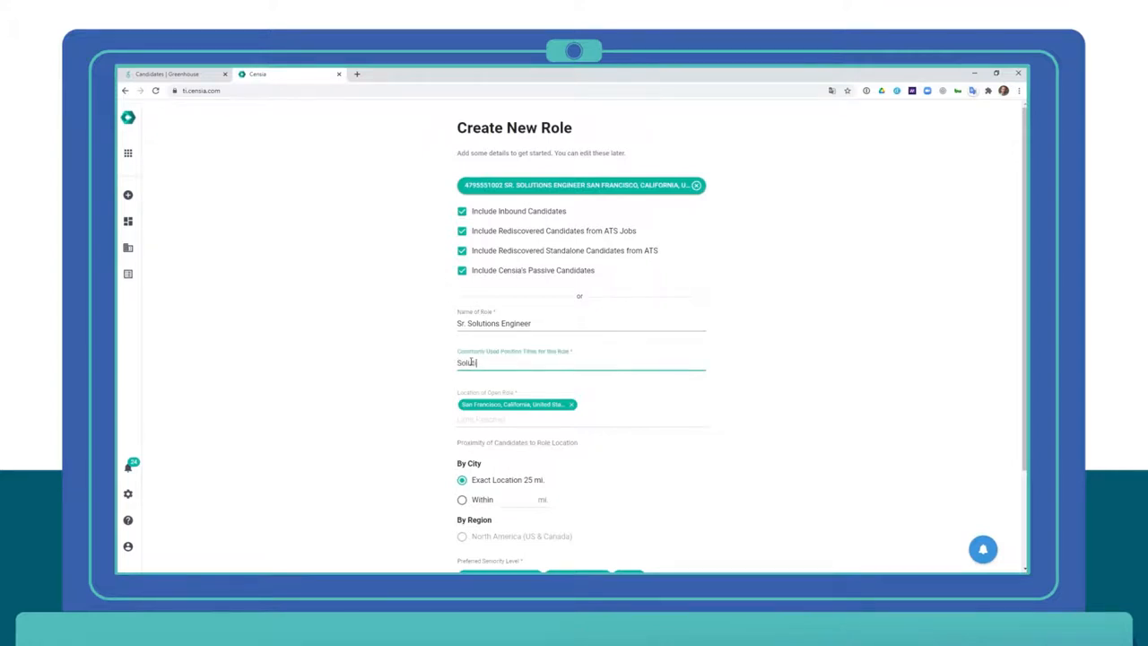
# - Add solutions engineer and technical solutions engineer position titles, then create the role
pyautogui.write('Solutions Eng')
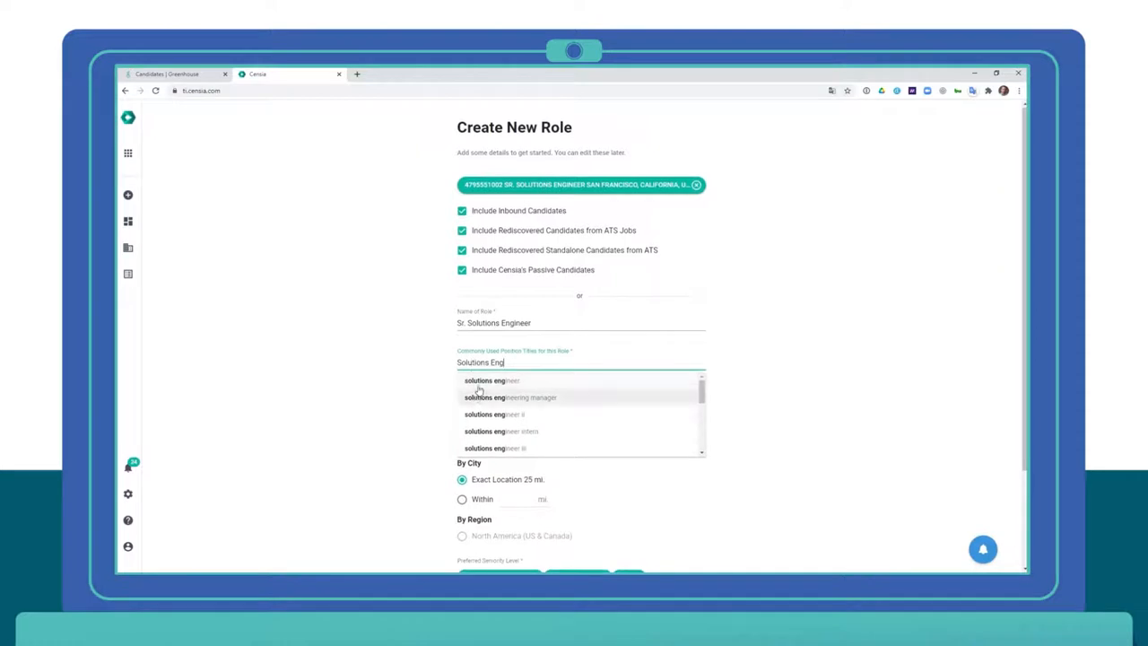
pyautogui.click(481, 398)
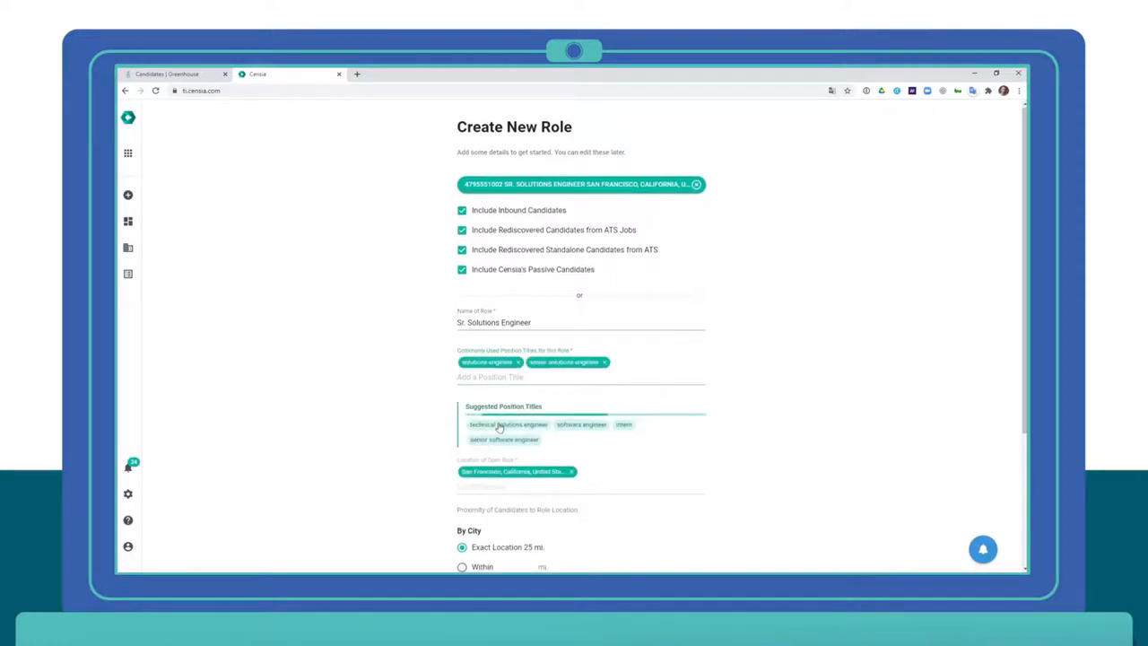
pyautogui.click(509, 423)
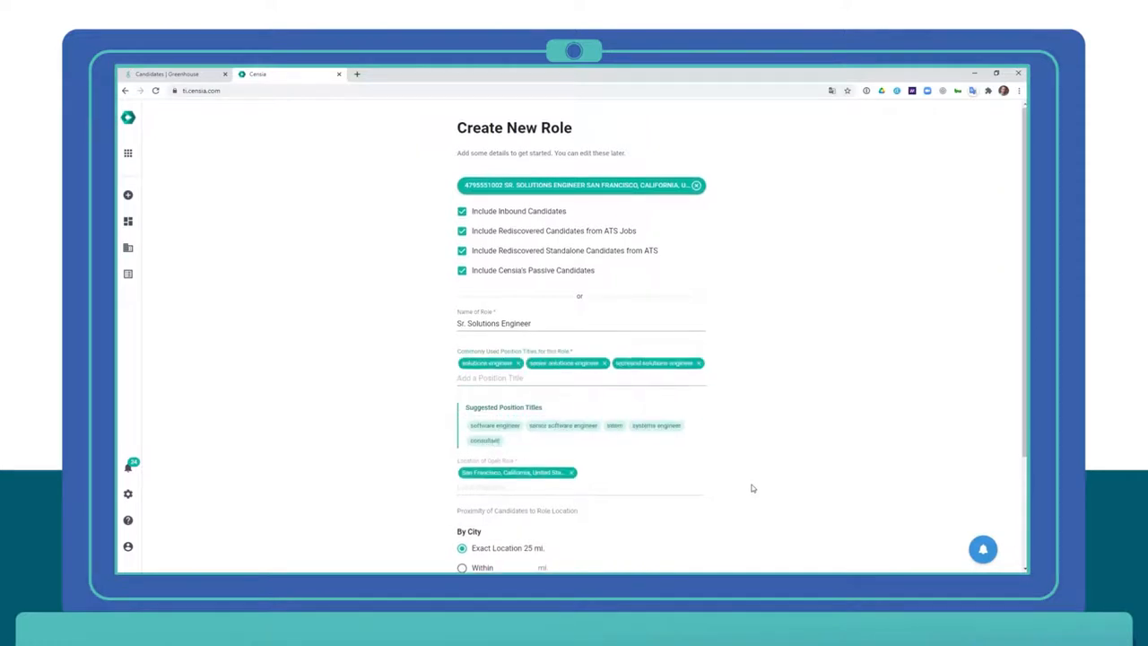
pyautogui.scroll(-3)
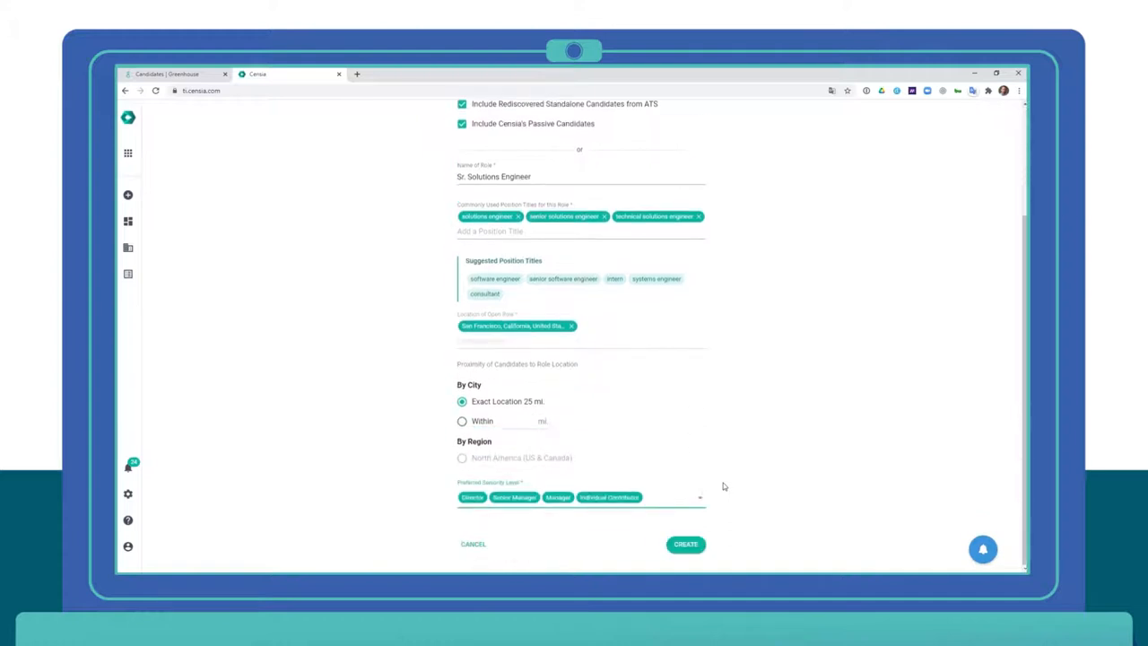
pyautogui.click(685, 543)
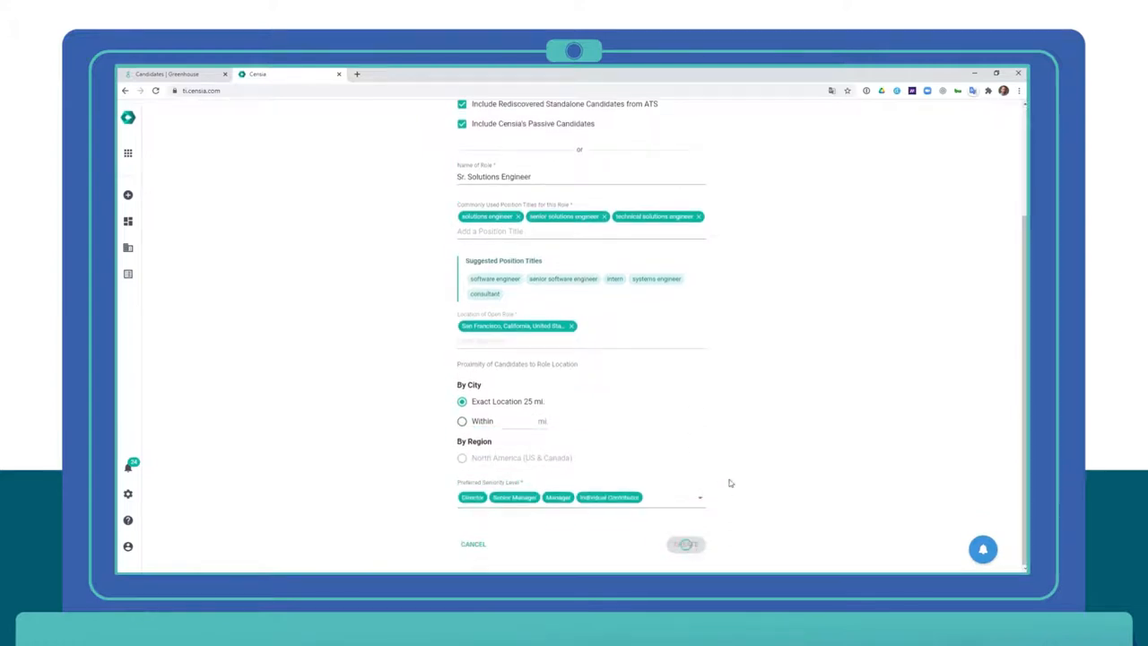
pyautogui.click(685, 543)
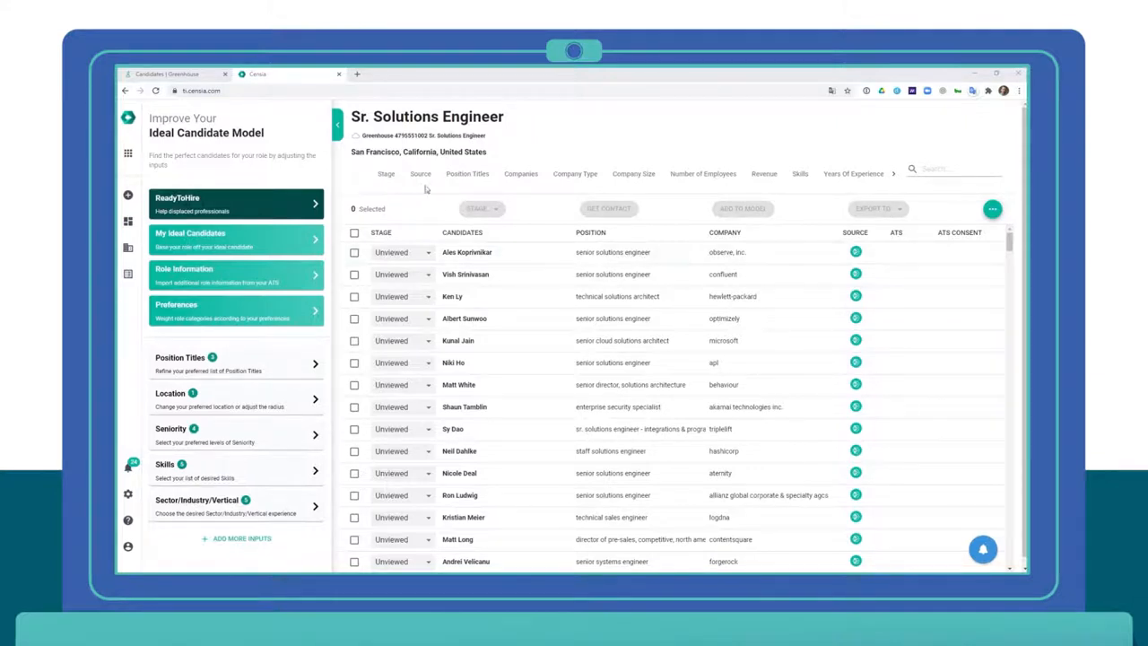
# - Filter candidates by Greenhouse source, restore All sources, and start adding My Ideal Candidates
pyautogui.click(420, 172)
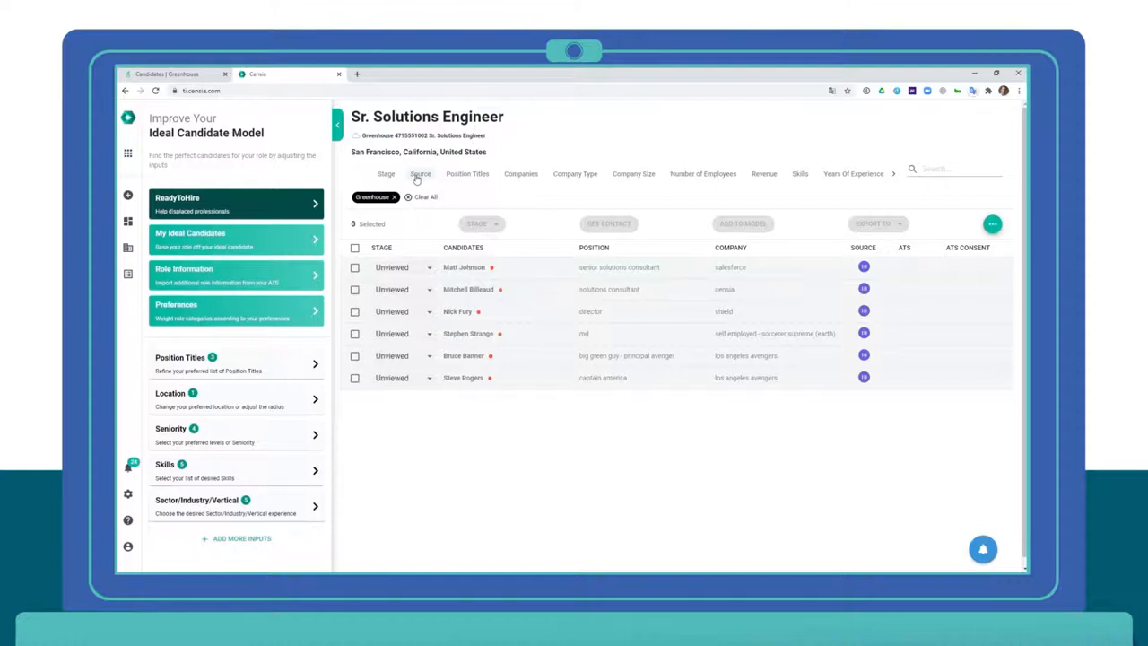
pyautogui.click(420, 174)
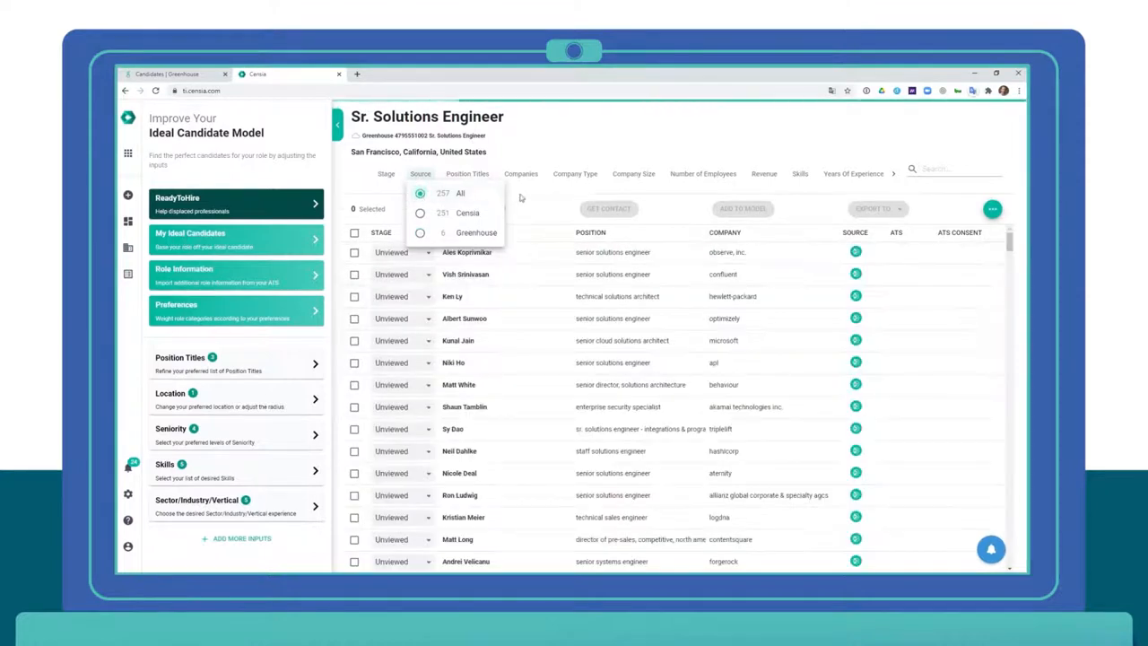
pyautogui.click(520, 197)
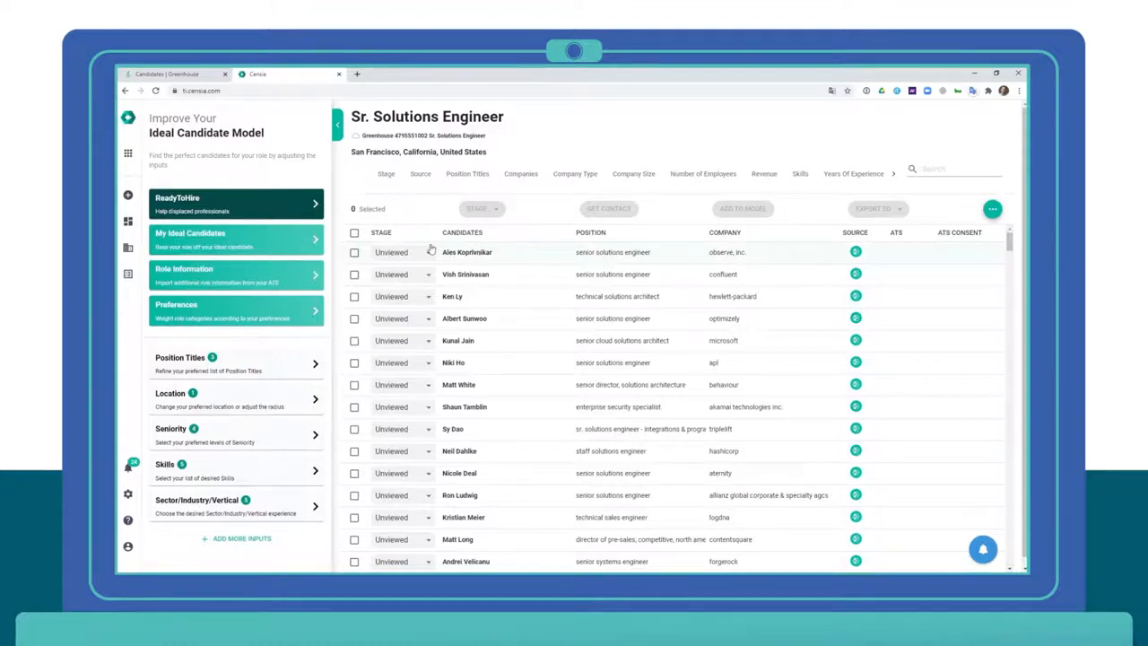
pyautogui.click(236, 239)
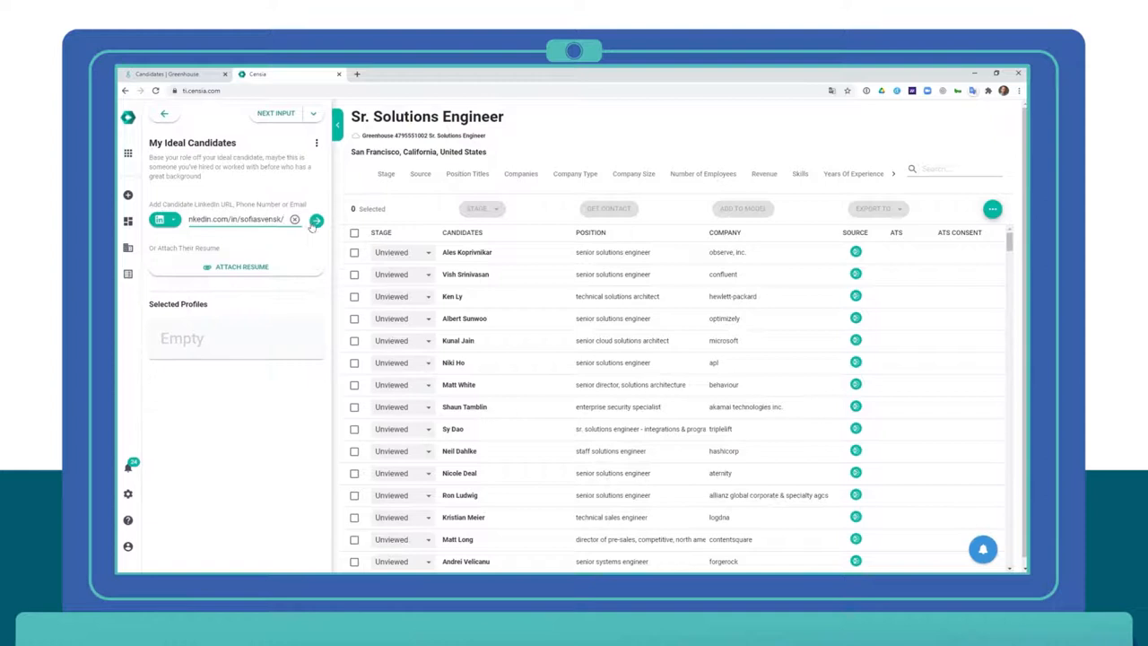
# - Add the pasted LinkedIn profile as an ideal candidate and apply it to the model
pyautogui.click(294, 219)
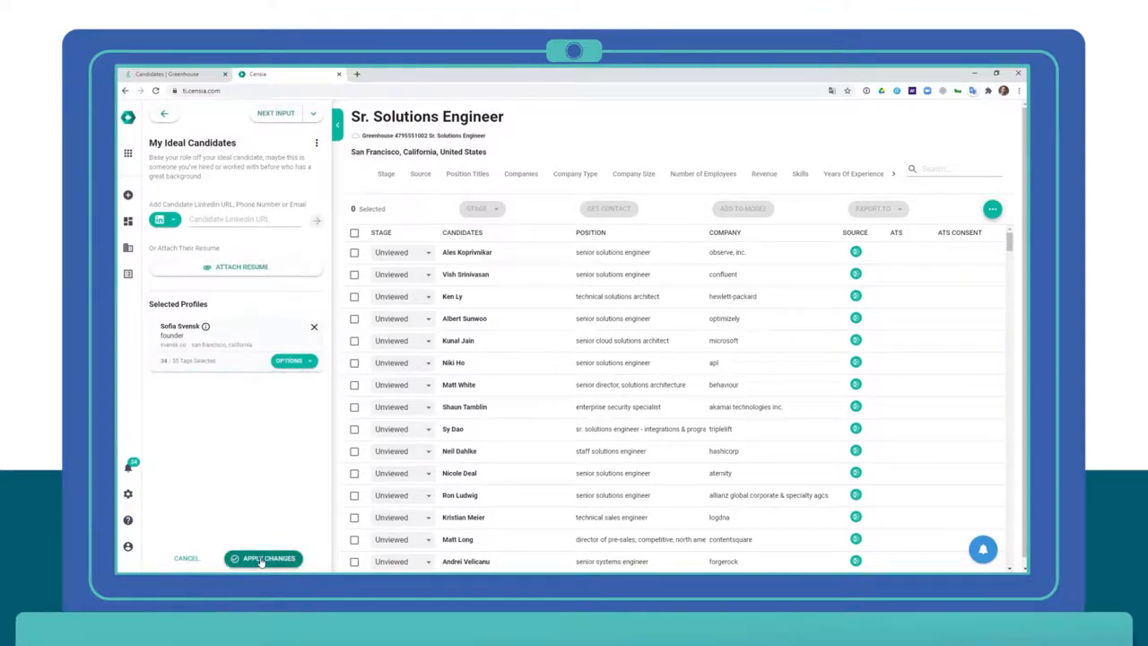
pyautogui.click(265, 557)
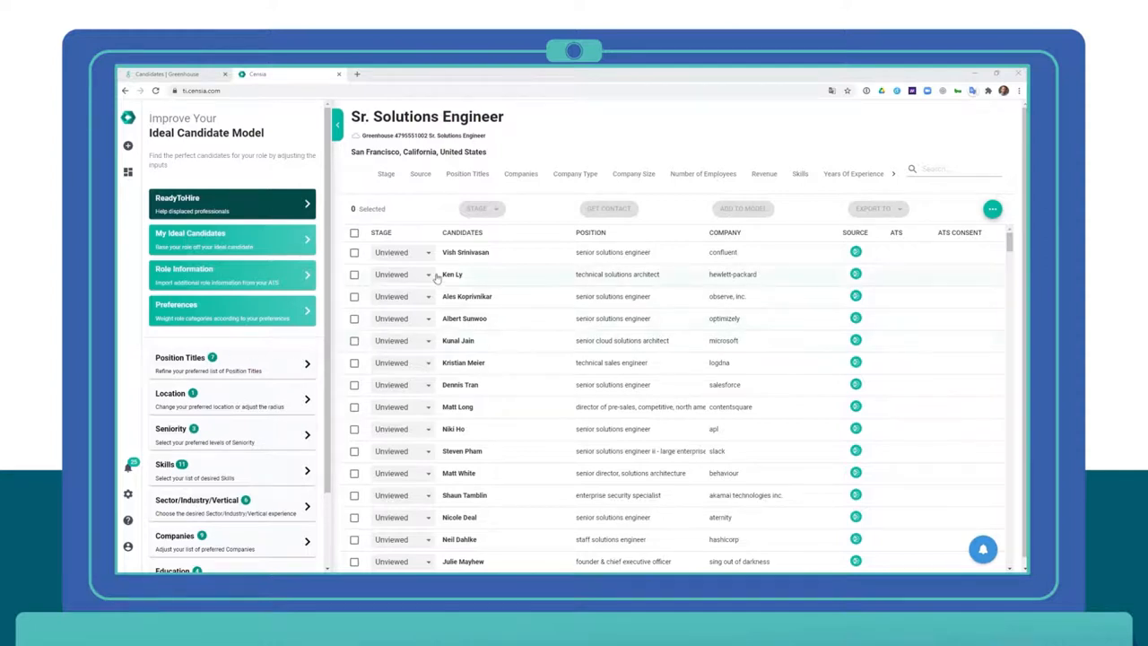
pyautogui.click(466, 251)
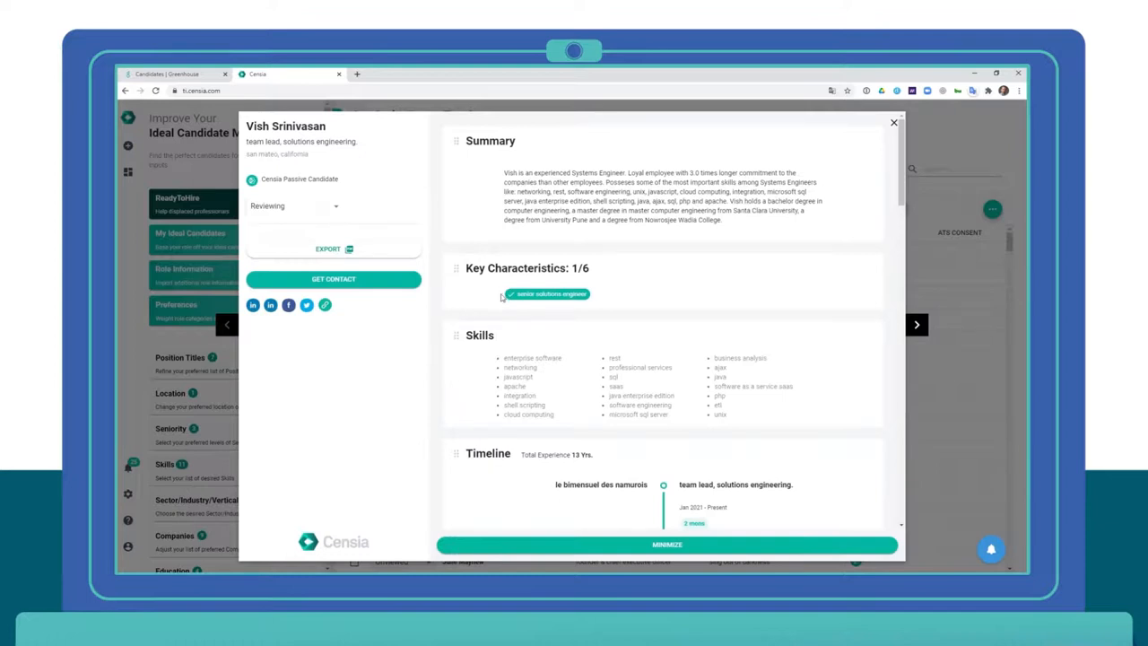
pyautogui.scroll(-3)
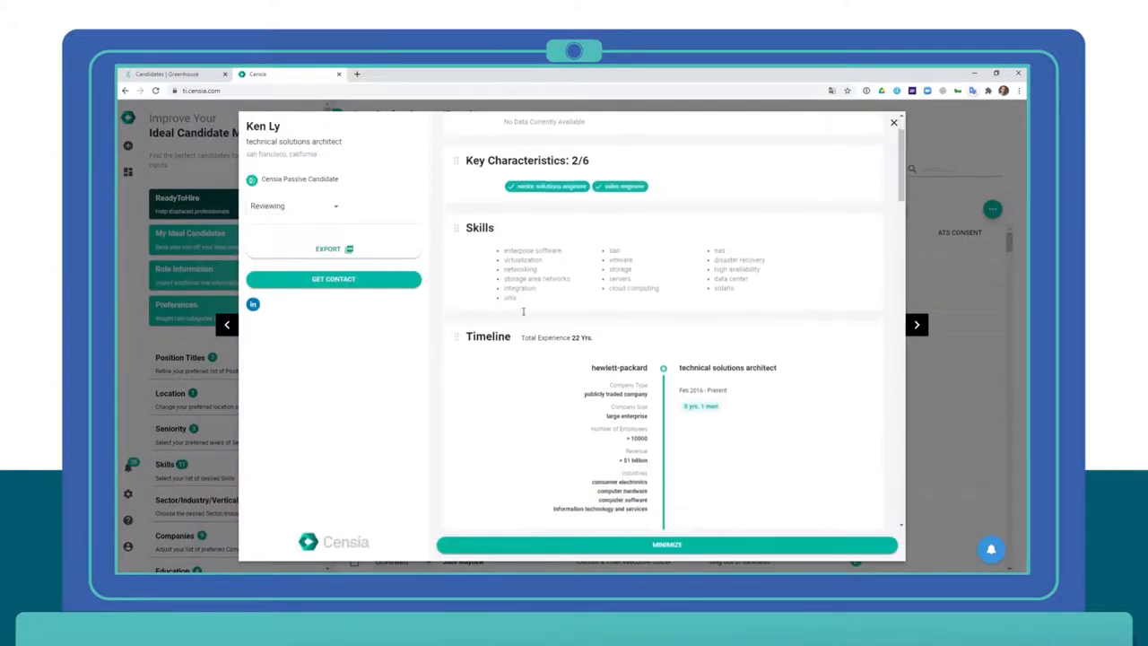
pyautogui.scroll(-3)
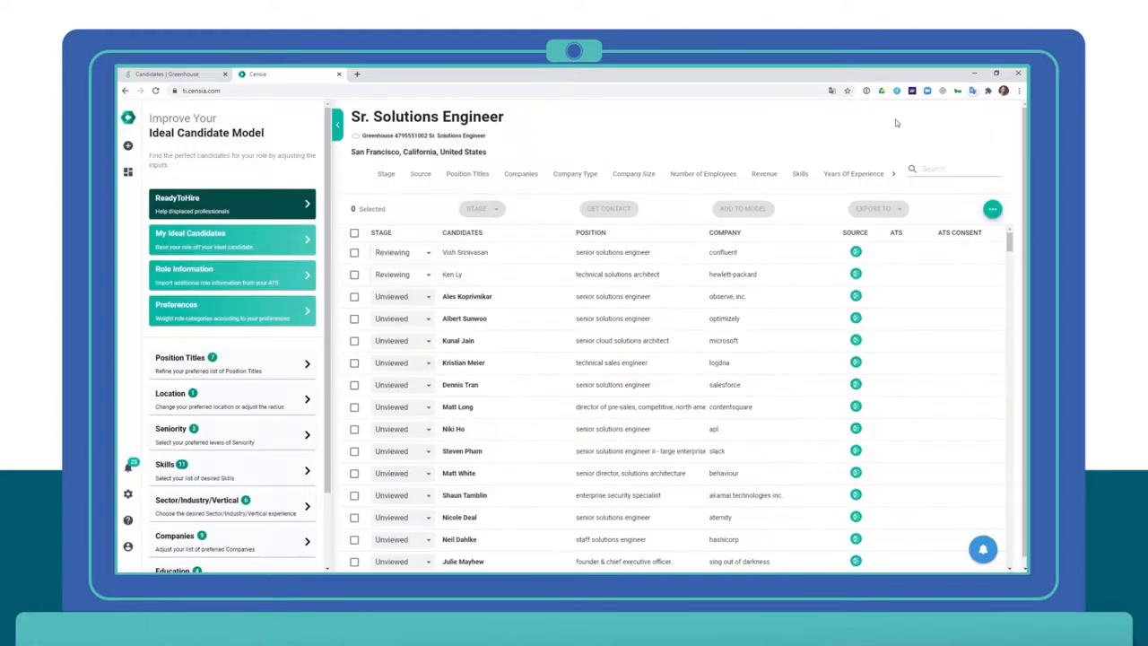
pyautogui.click(355, 252)
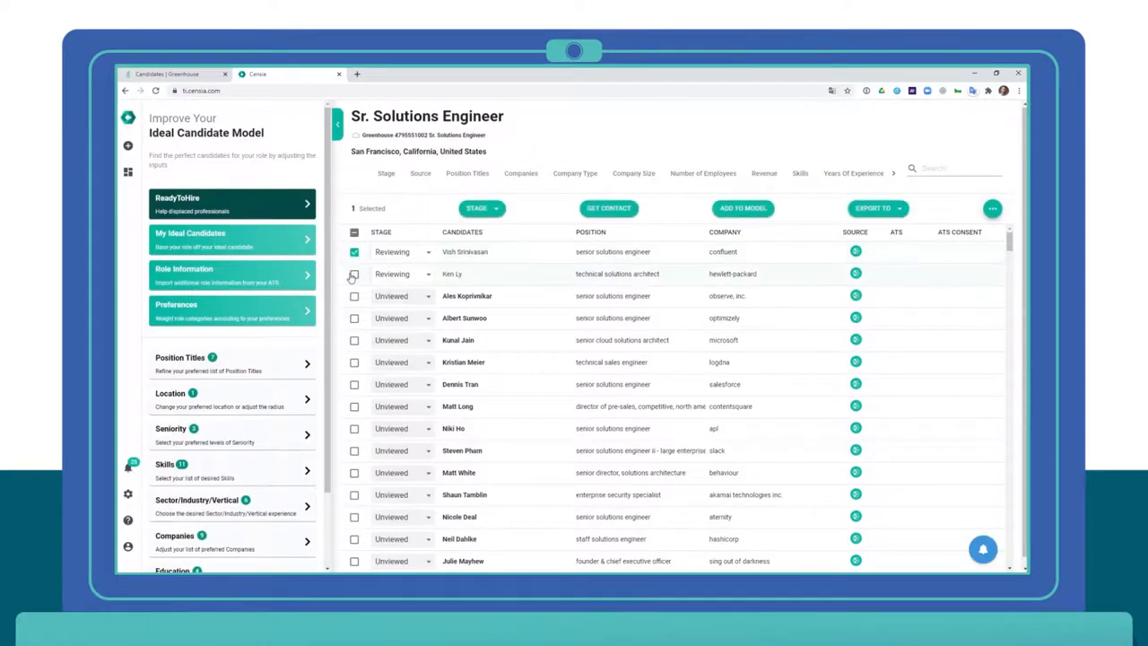
pyautogui.click(742, 208)
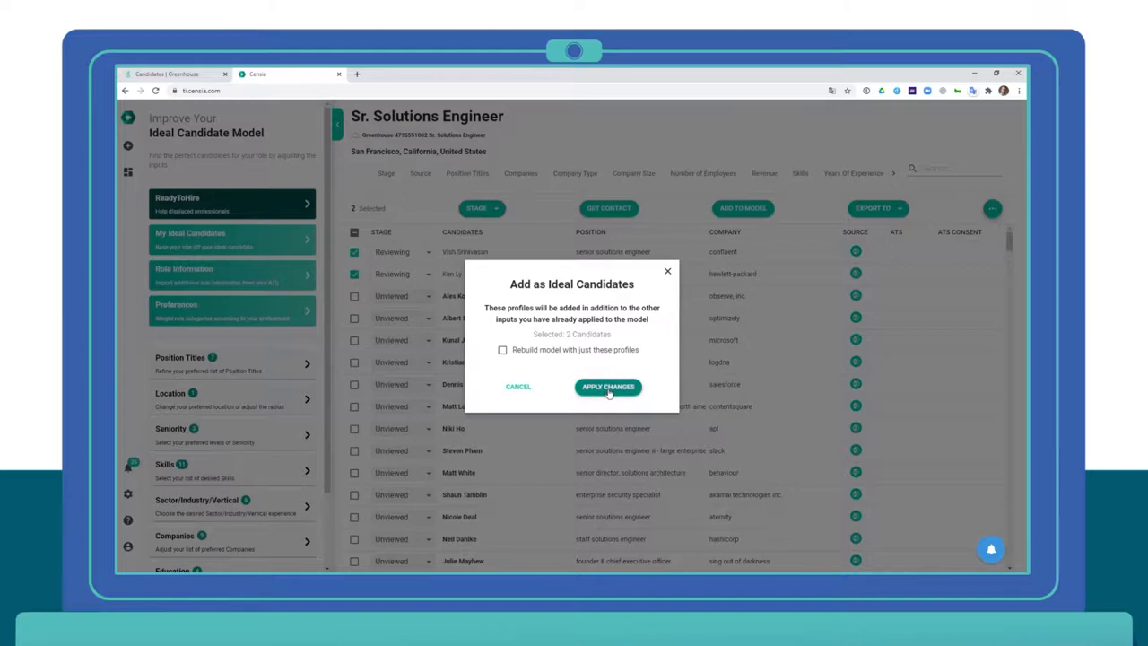
pyautogui.click(608, 387)
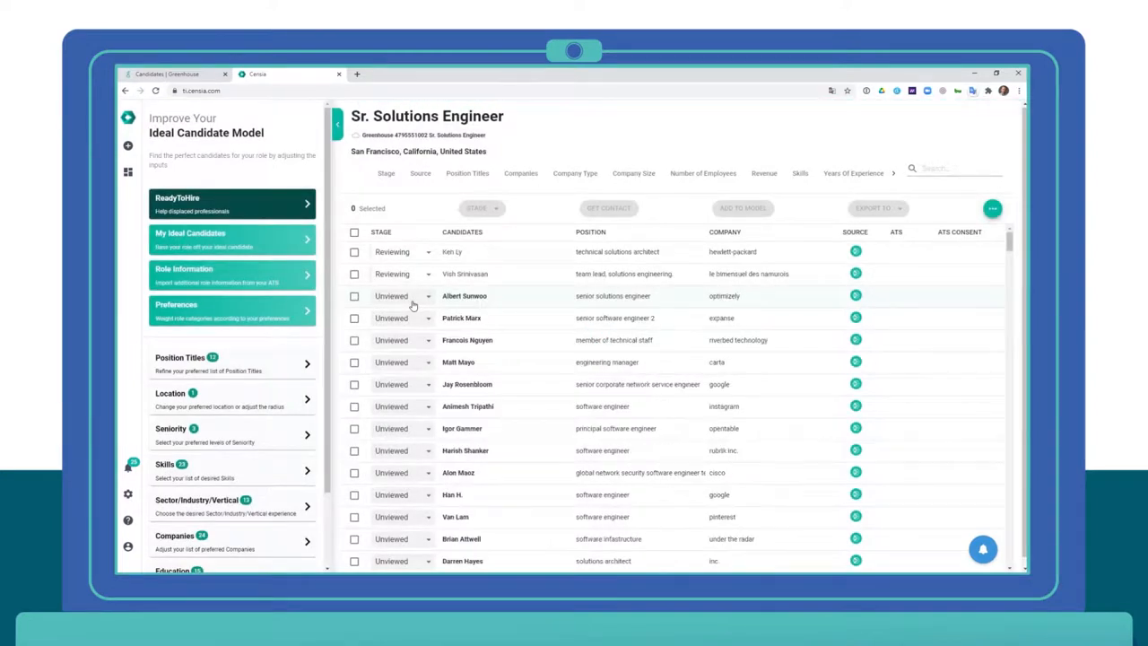
# - Step through position titles, seniority, sector and education preferences, then apply them
pyautogui.click(197, 364)
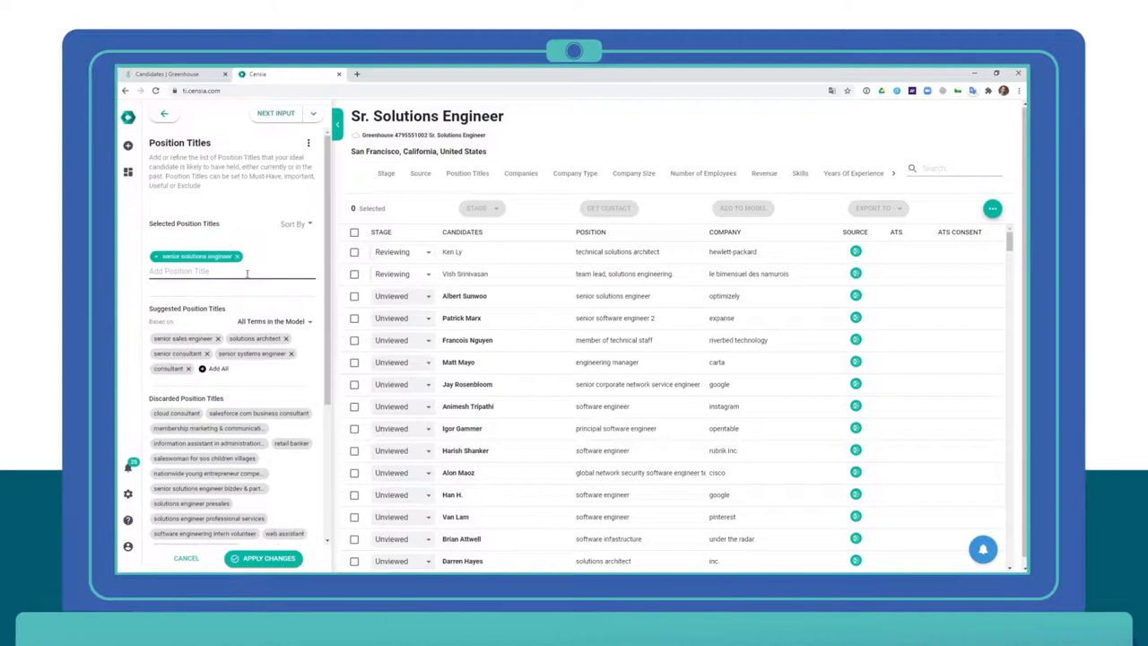
pyautogui.click(276, 111)
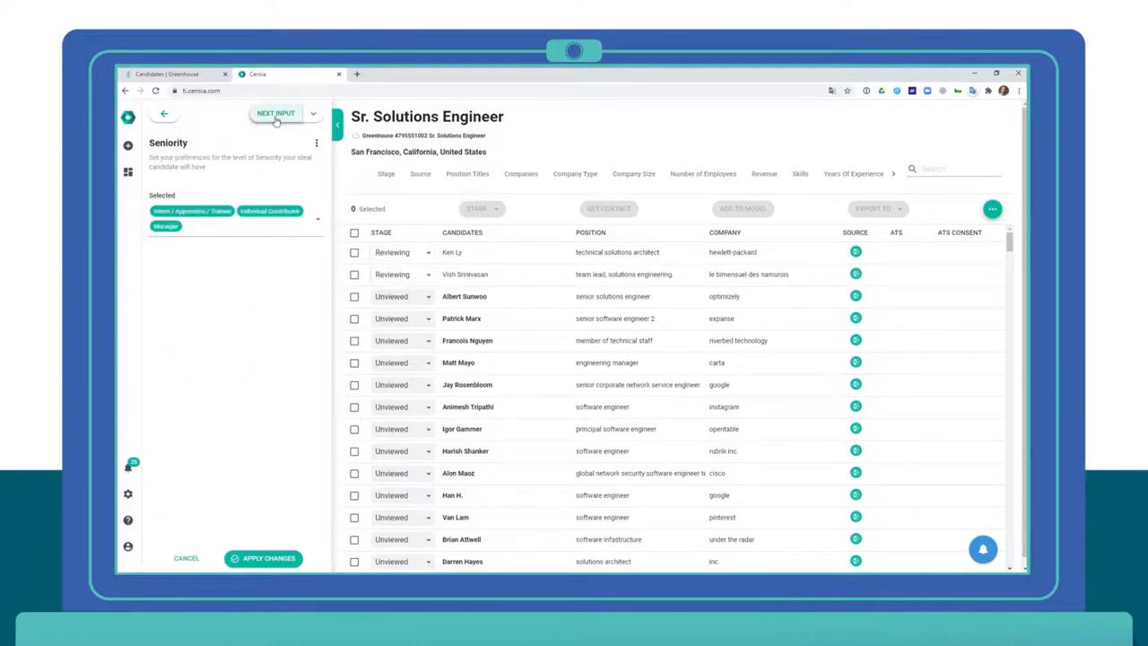
pyautogui.click(276, 113)
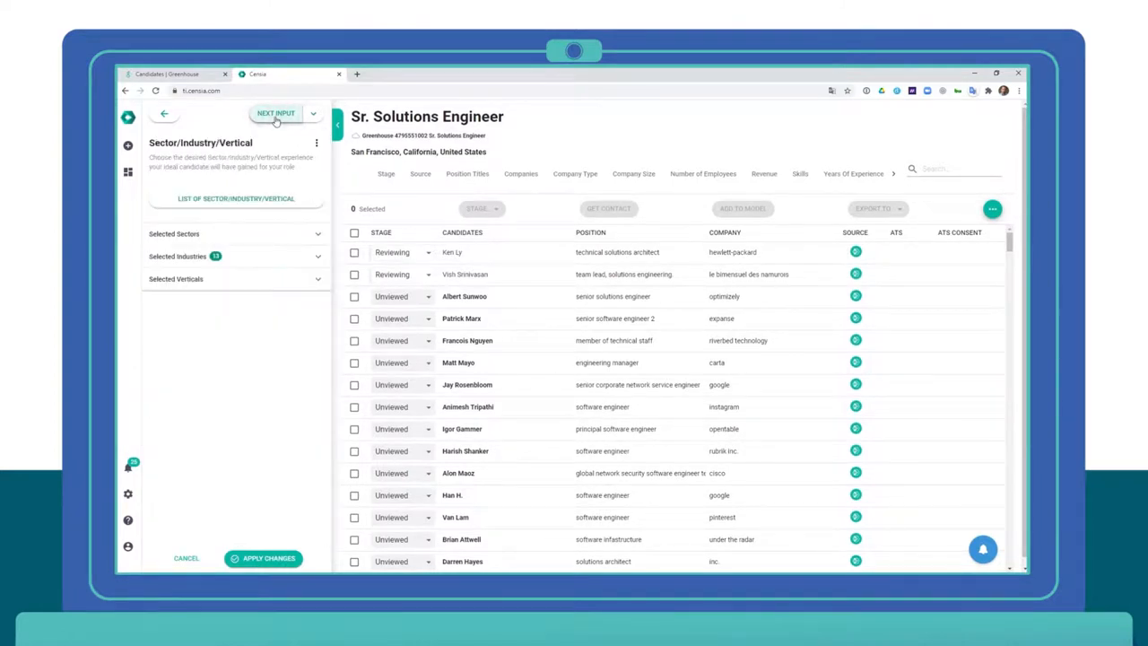
pyautogui.click(276, 111)
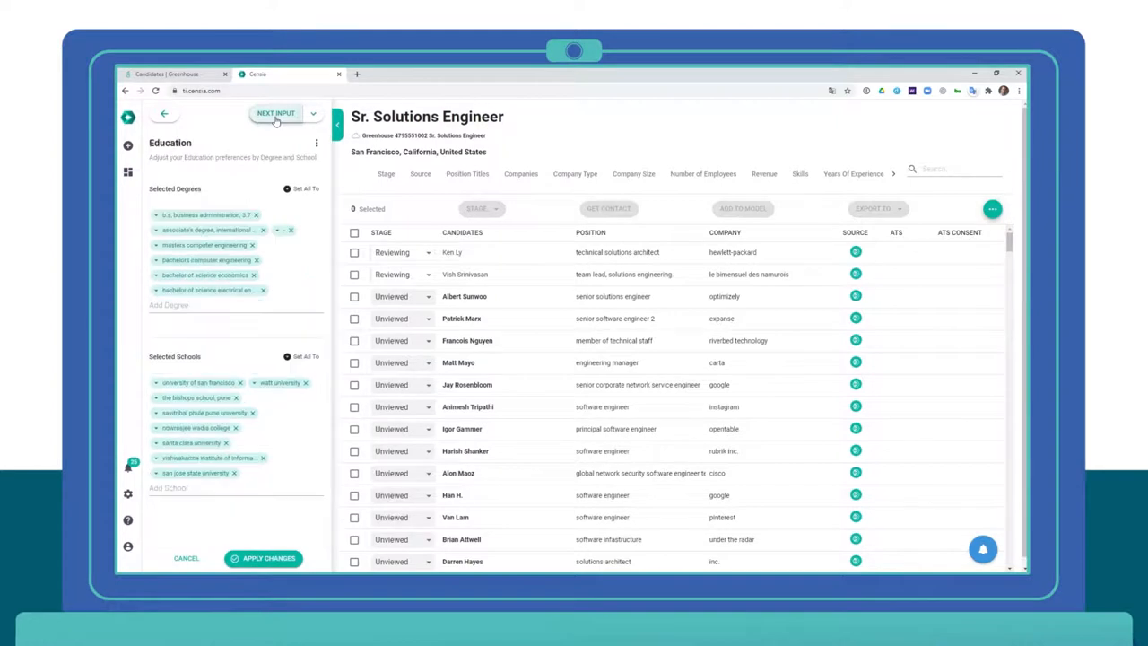
pyautogui.click(169, 111)
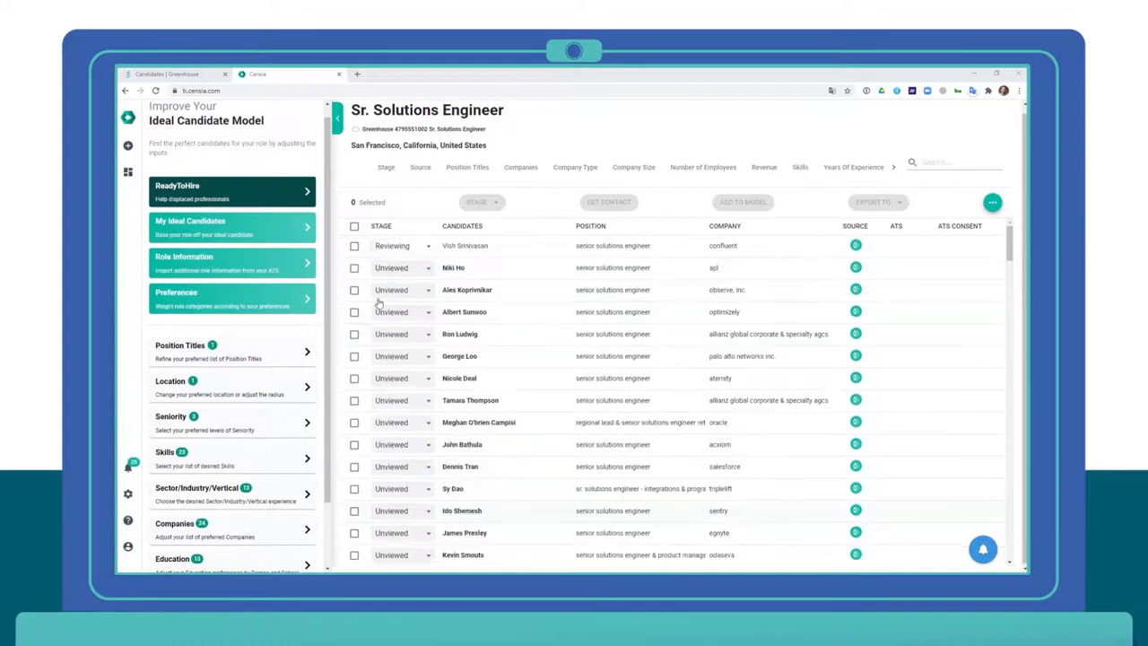
pyautogui.moveTo(495, 273)
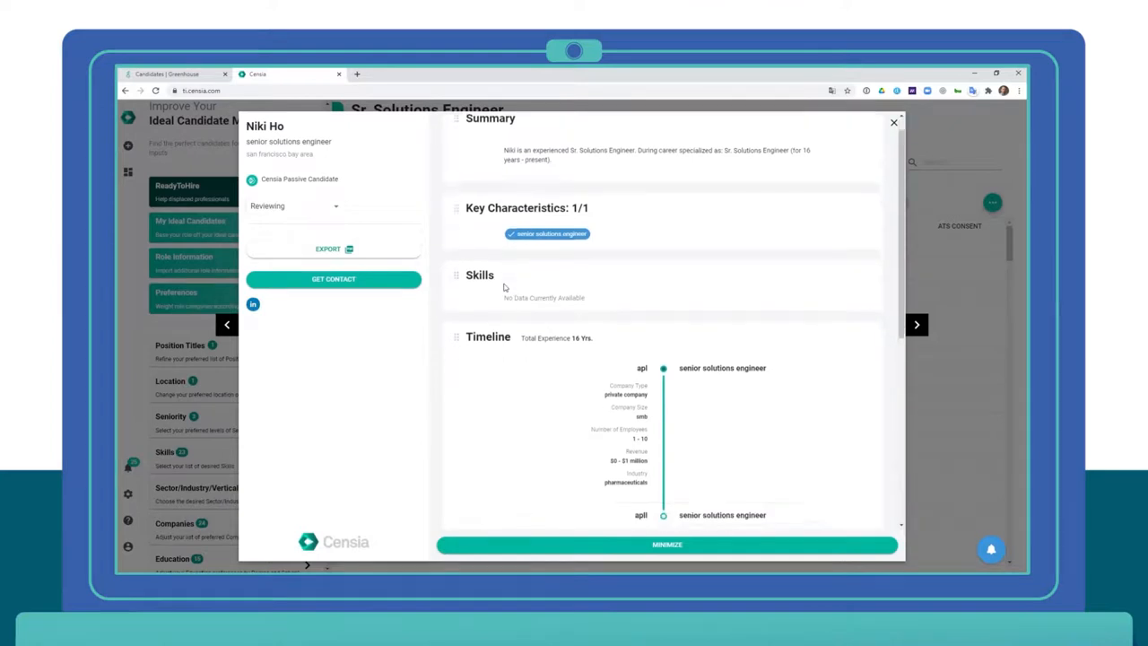
# - Scroll the api and observe.inc candidates' profiles, leaving both Reviewing, and return to the list
pyautogui.scroll(-3)
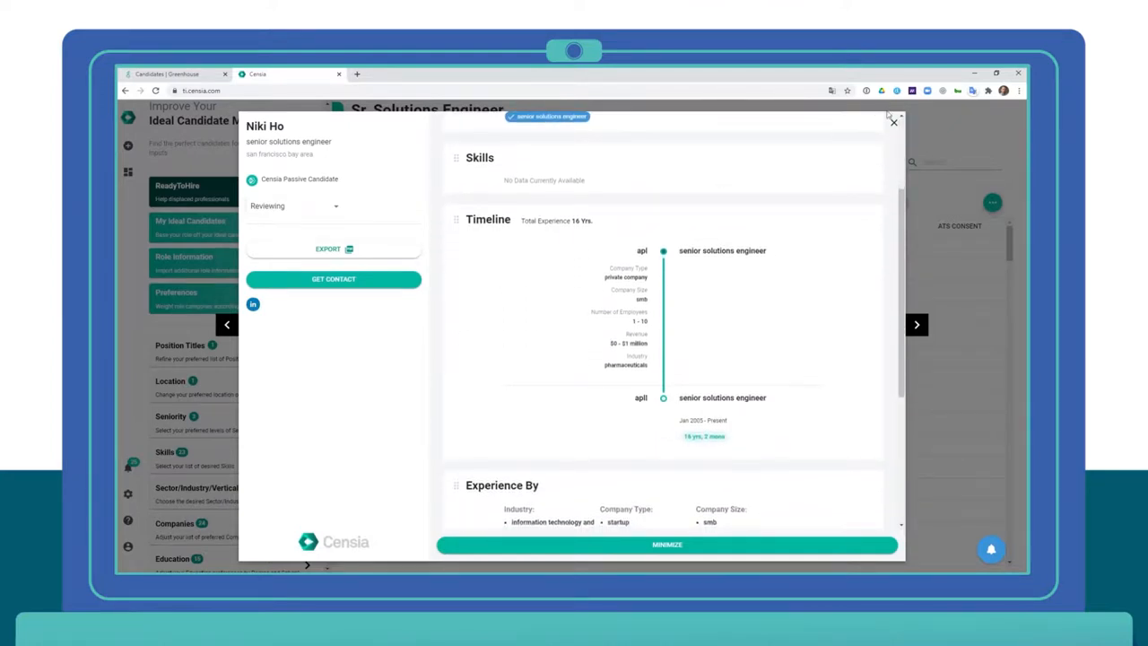
pyautogui.click(893, 122)
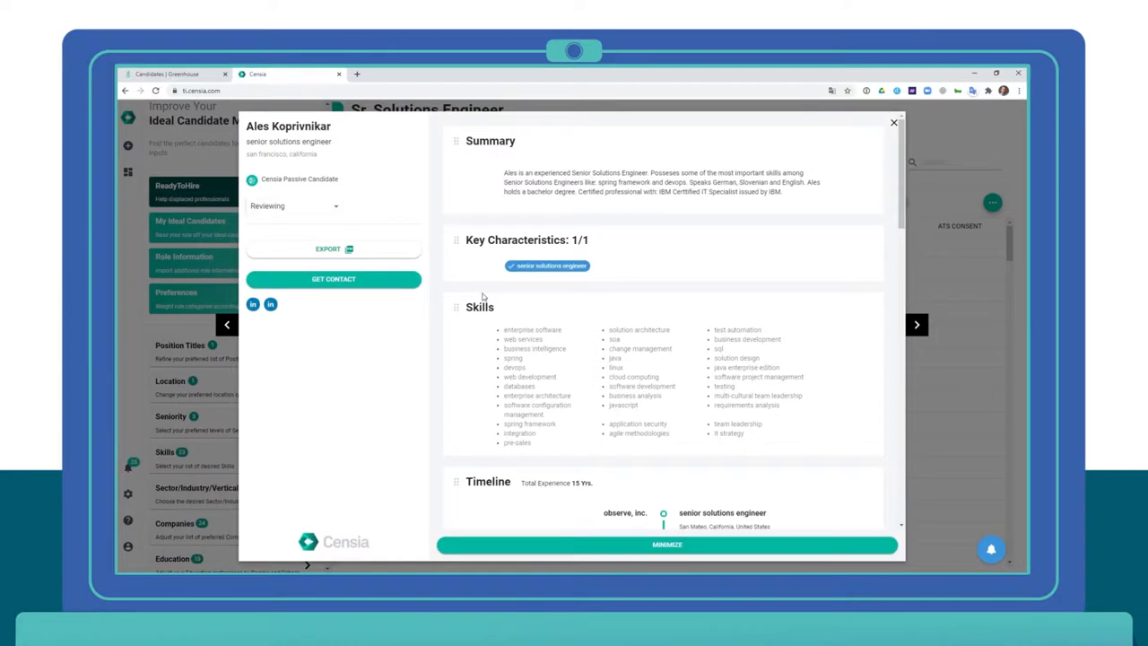
pyautogui.scroll(-3)
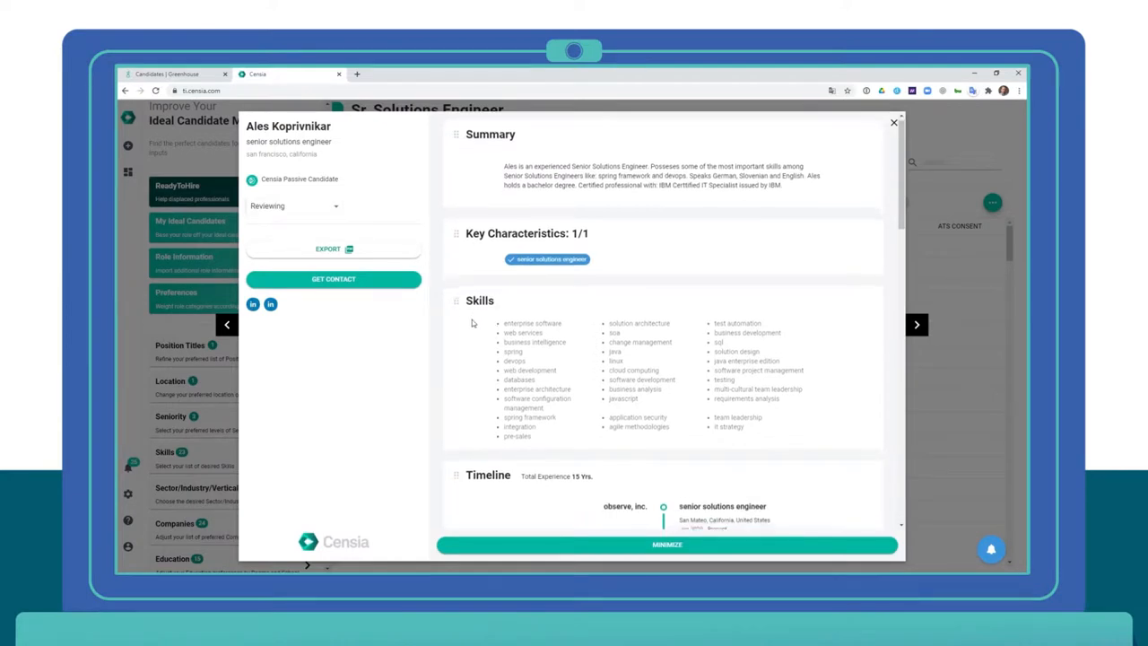
pyautogui.scroll(-3)
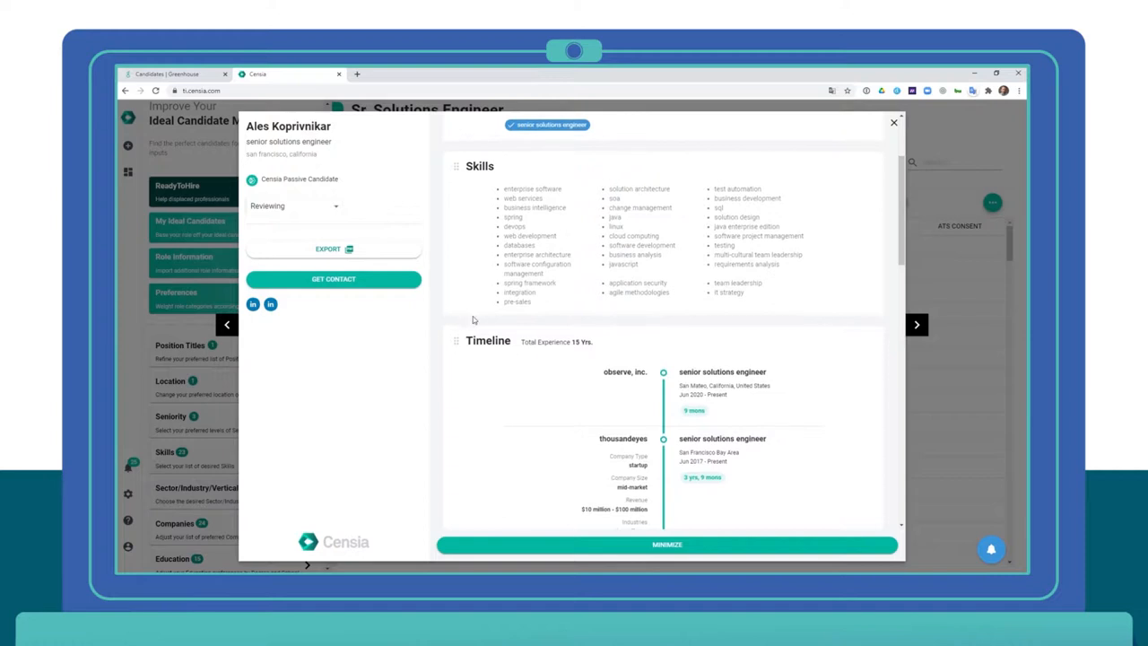
pyautogui.moveTo(893, 122)
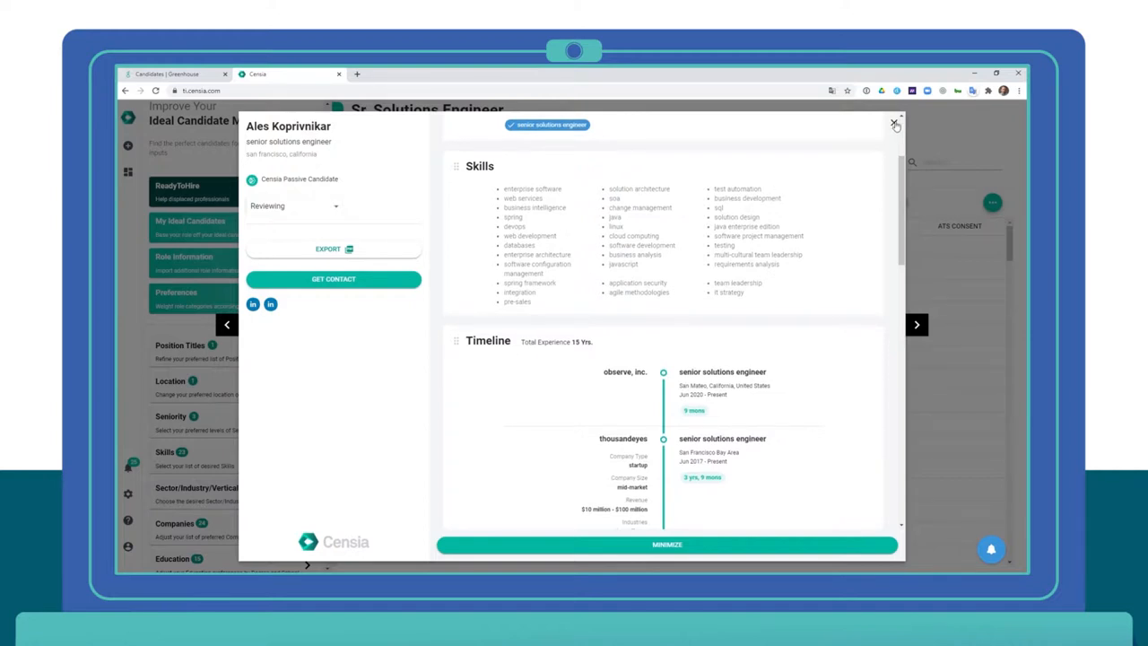
pyautogui.click(890, 121)
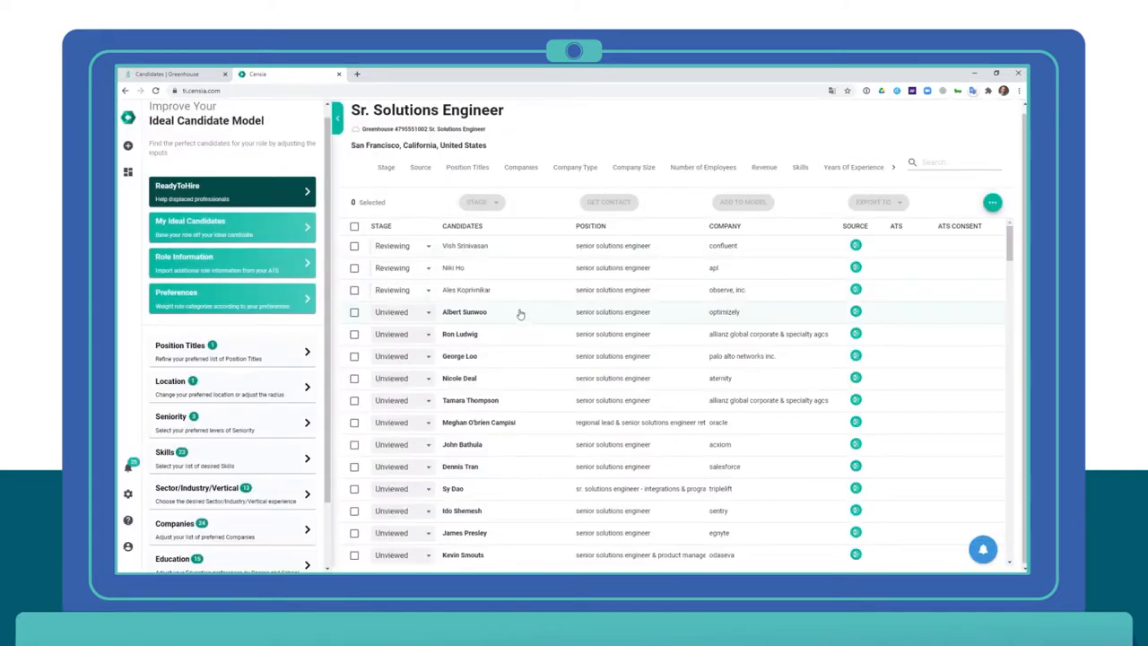
pyautogui.click(398, 267)
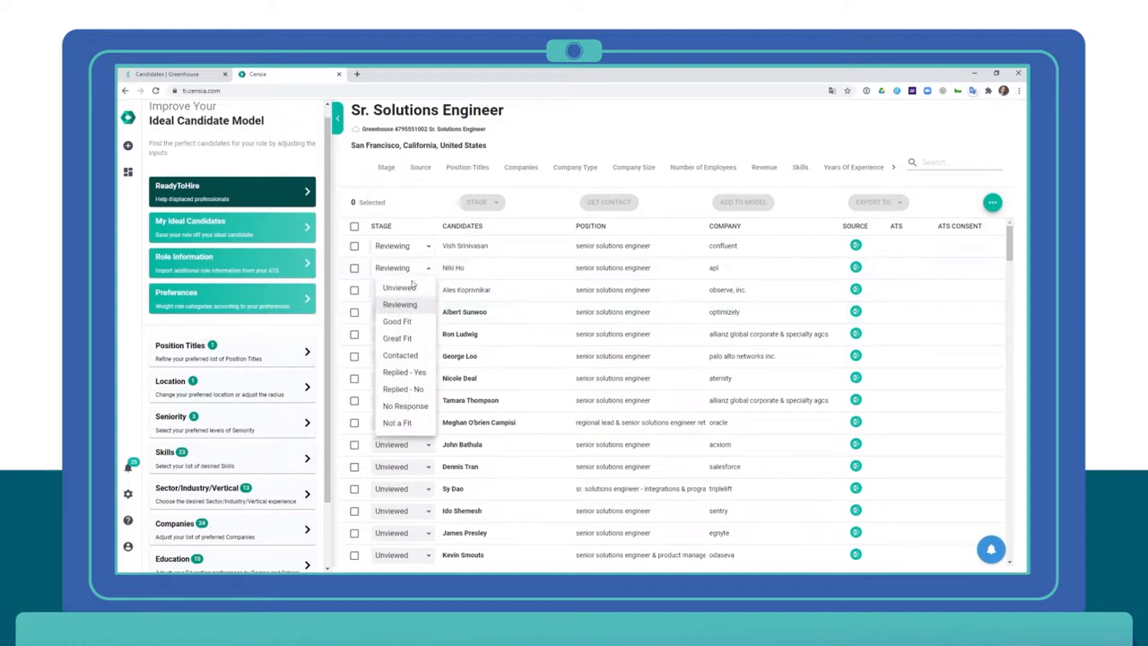
pyautogui.click(397, 321)
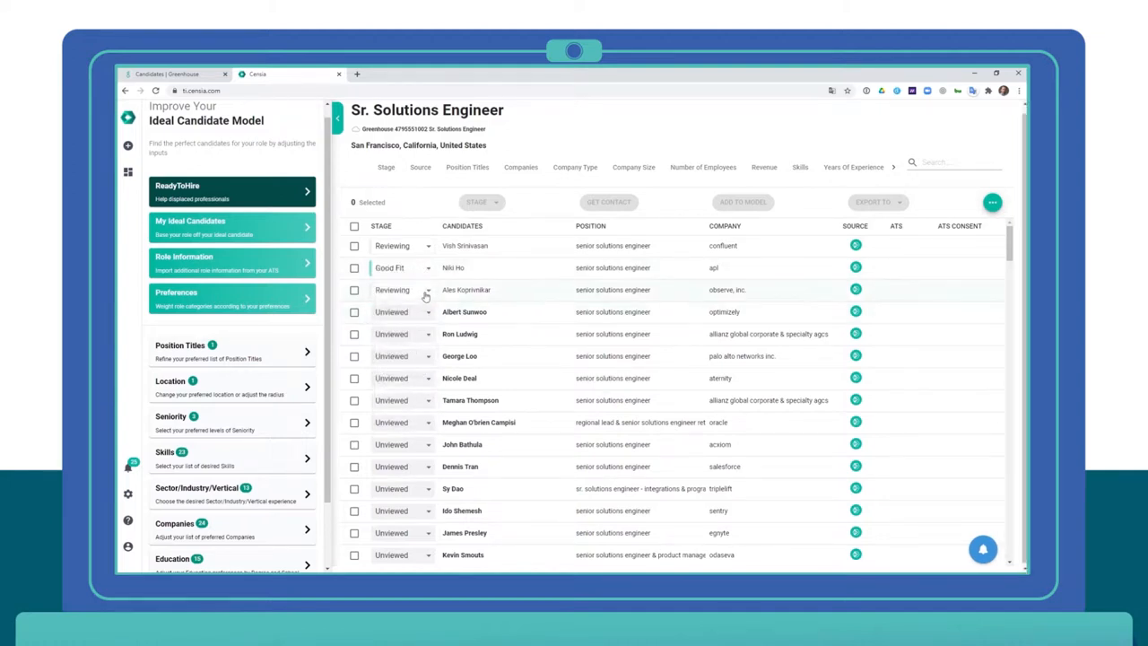
pyautogui.click(418, 290)
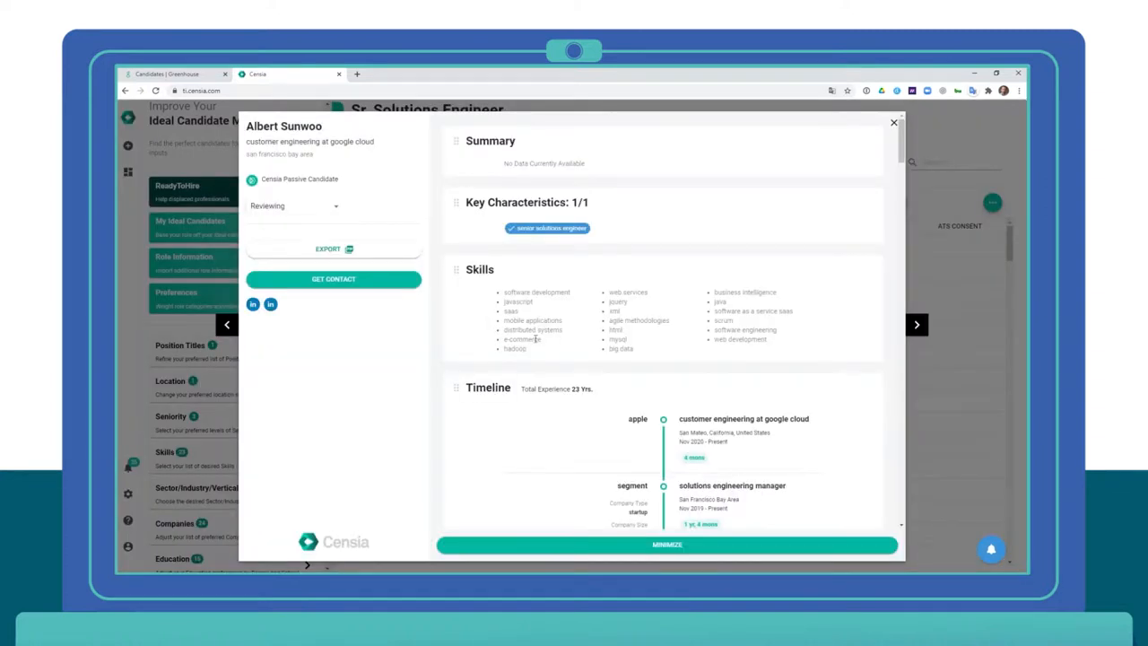
# - Mark the allianz candidate as Great Fit and return to the candidate list
pyautogui.scroll(-3)
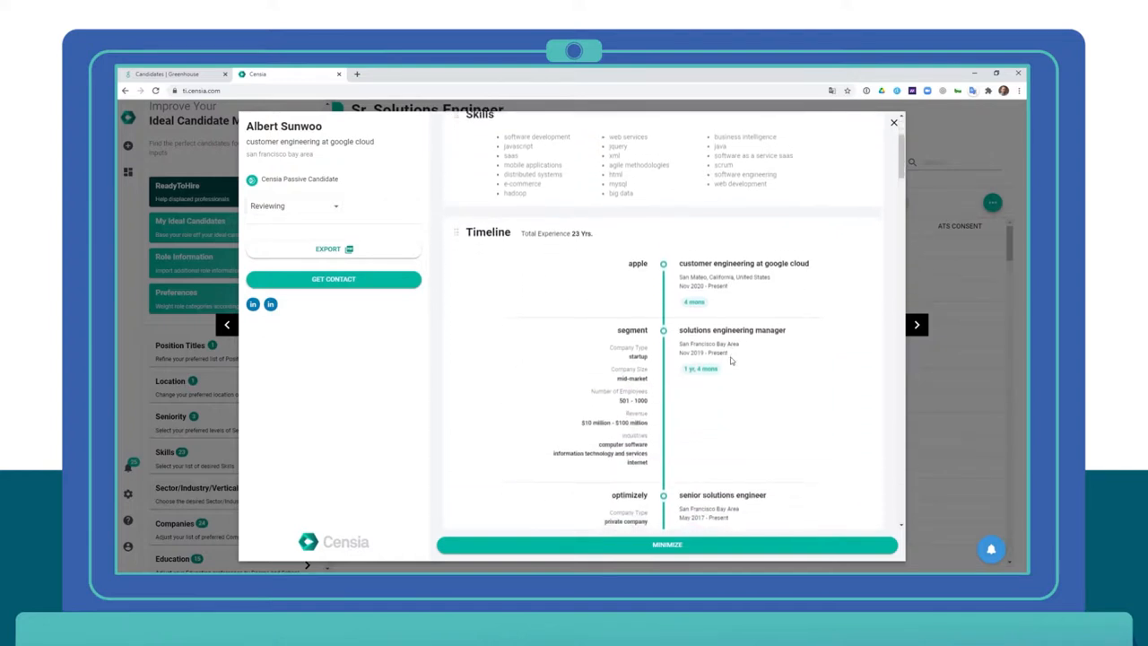
pyautogui.scroll(-3)
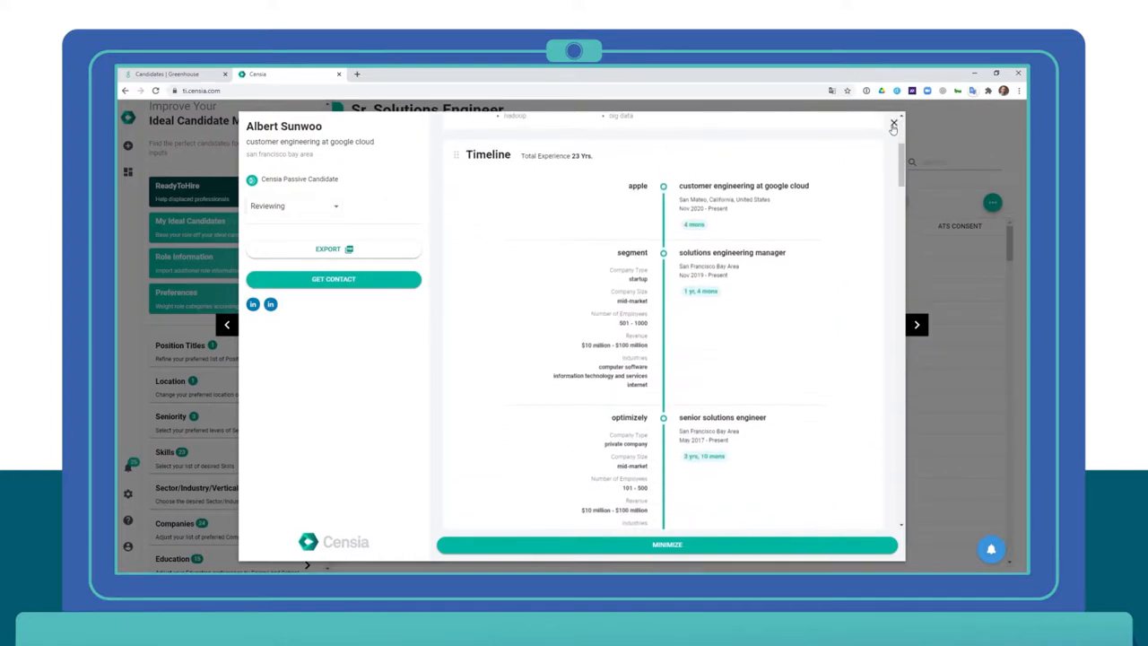
pyautogui.click(296, 205)
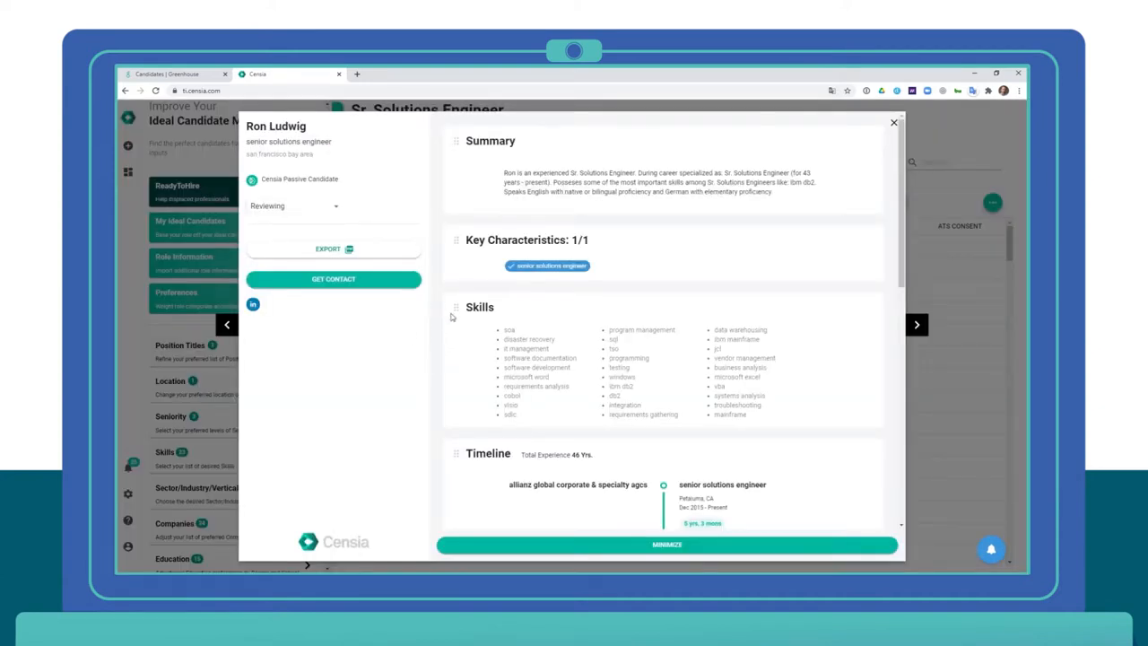
pyautogui.scroll(-3)
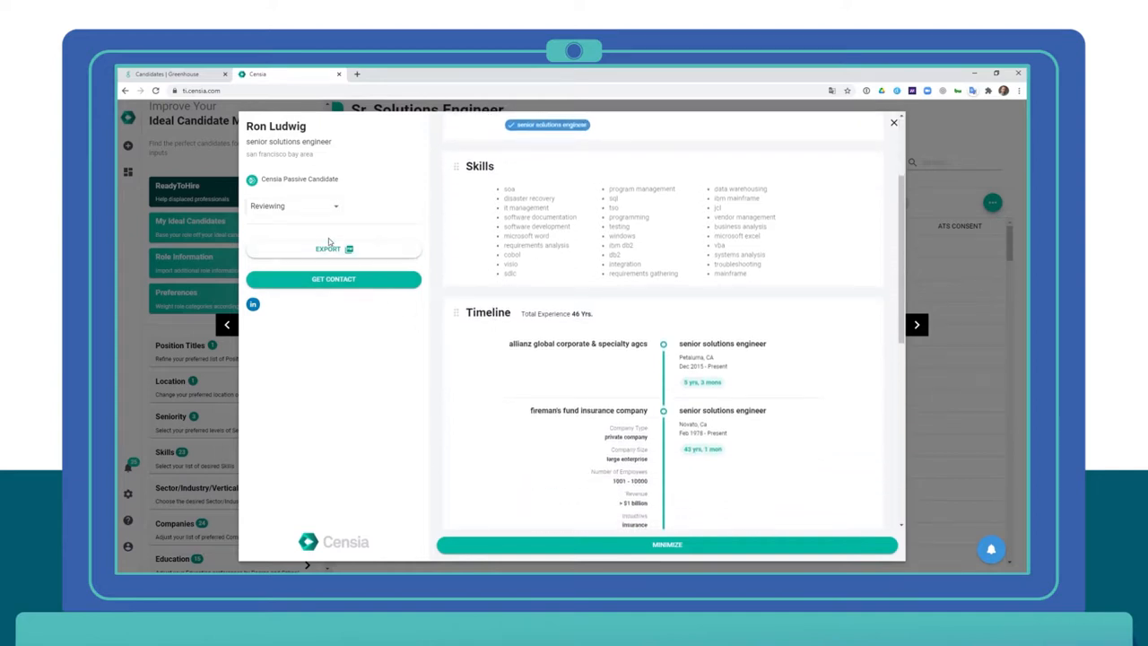
pyautogui.click(294, 205)
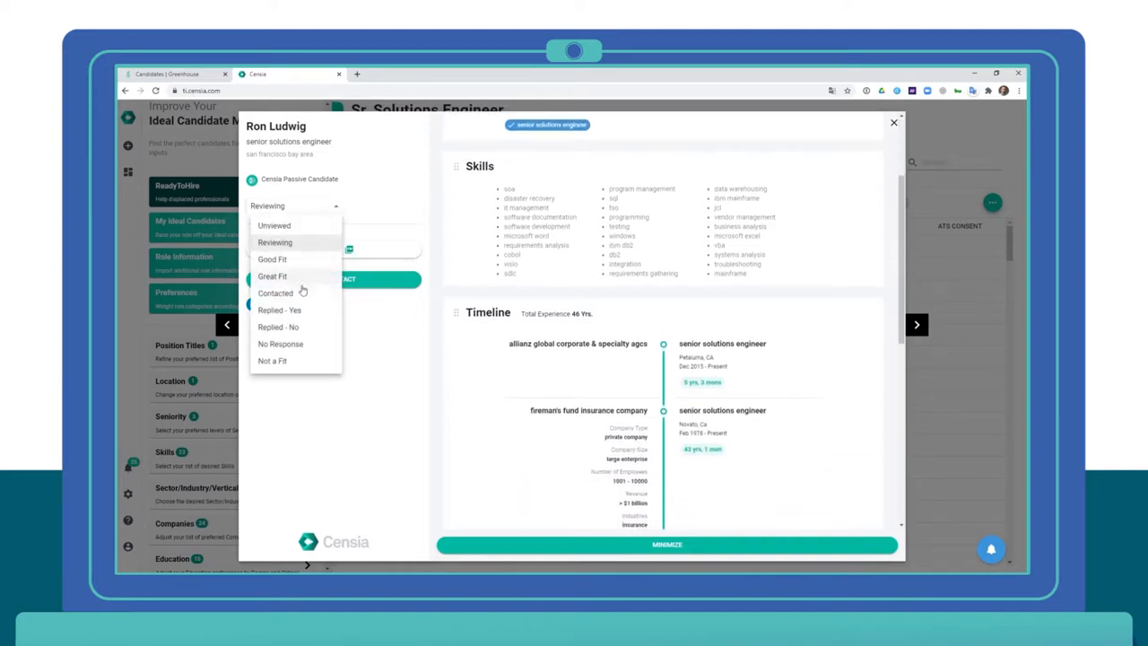
pyautogui.click(273, 276)
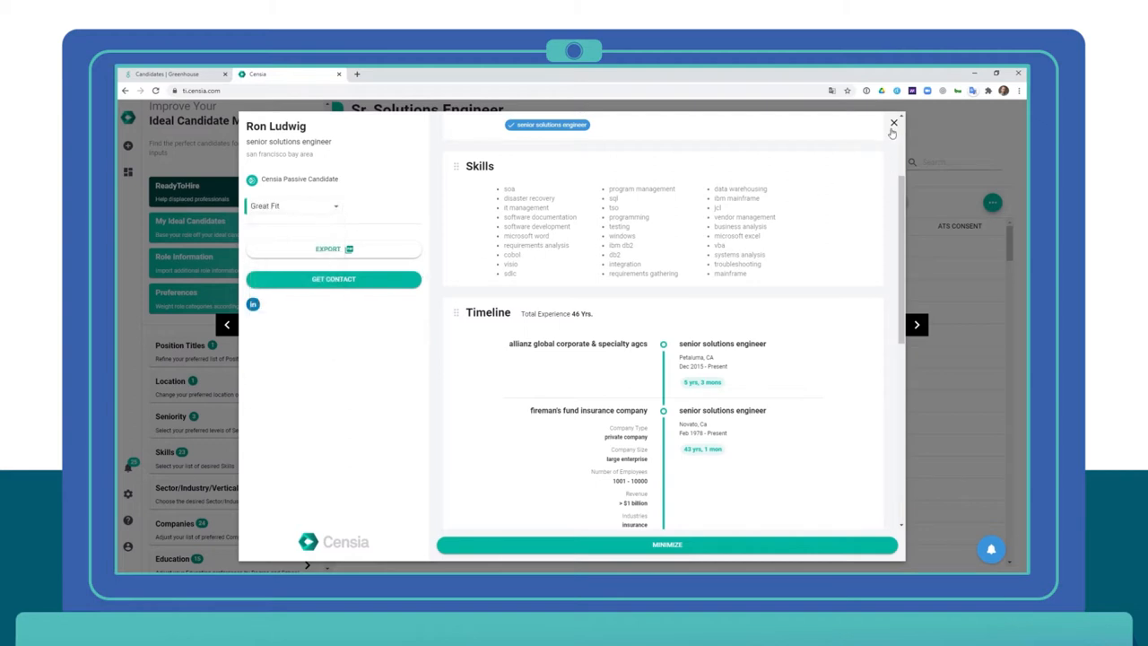
pyautogui.click(889, 122)
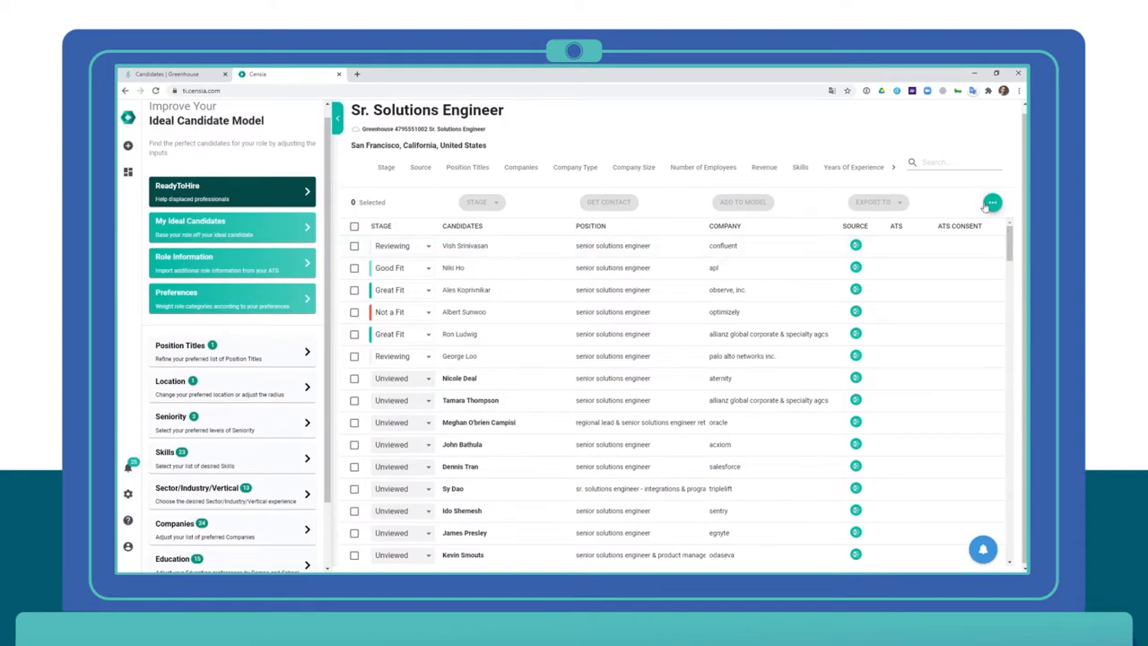
# - Start cloning the Sr. Solutions Engineer role as a new role from its more-options menu
pyautogui.click(989, 201)
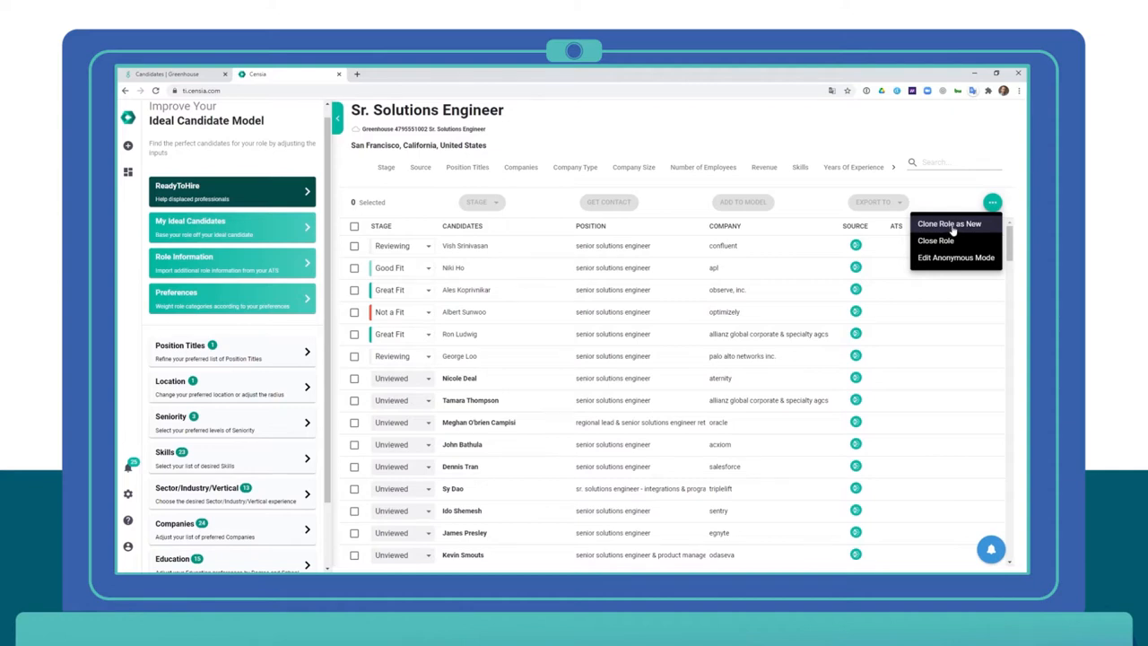
pyautogui.click(951, 223)
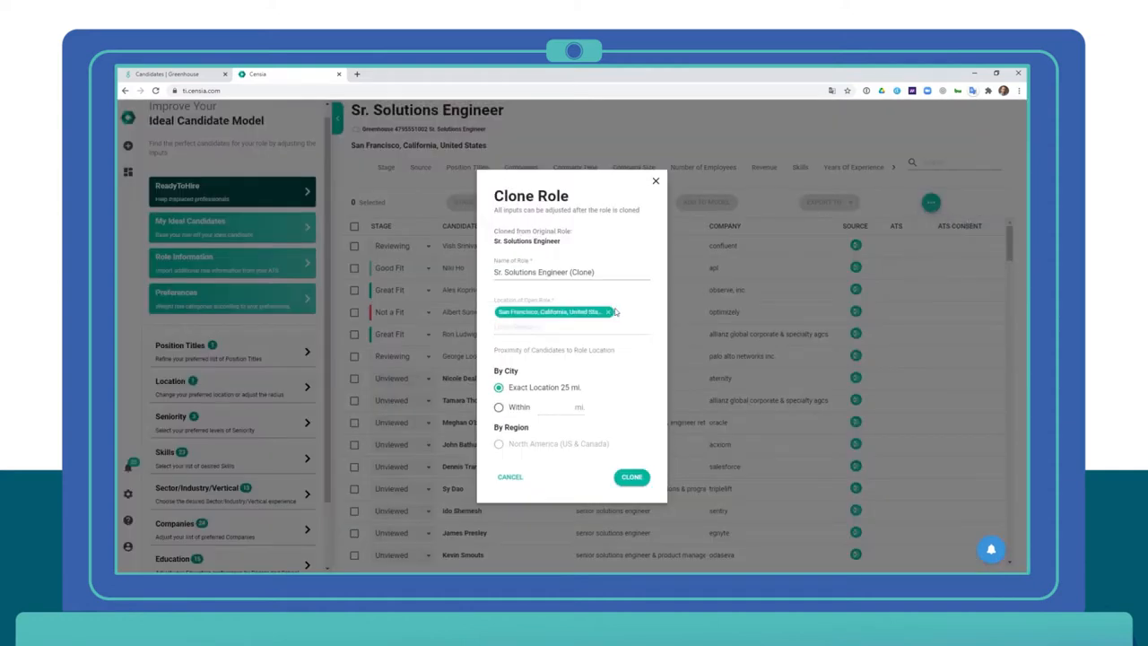
pyautogui.moveTo(563, 323)
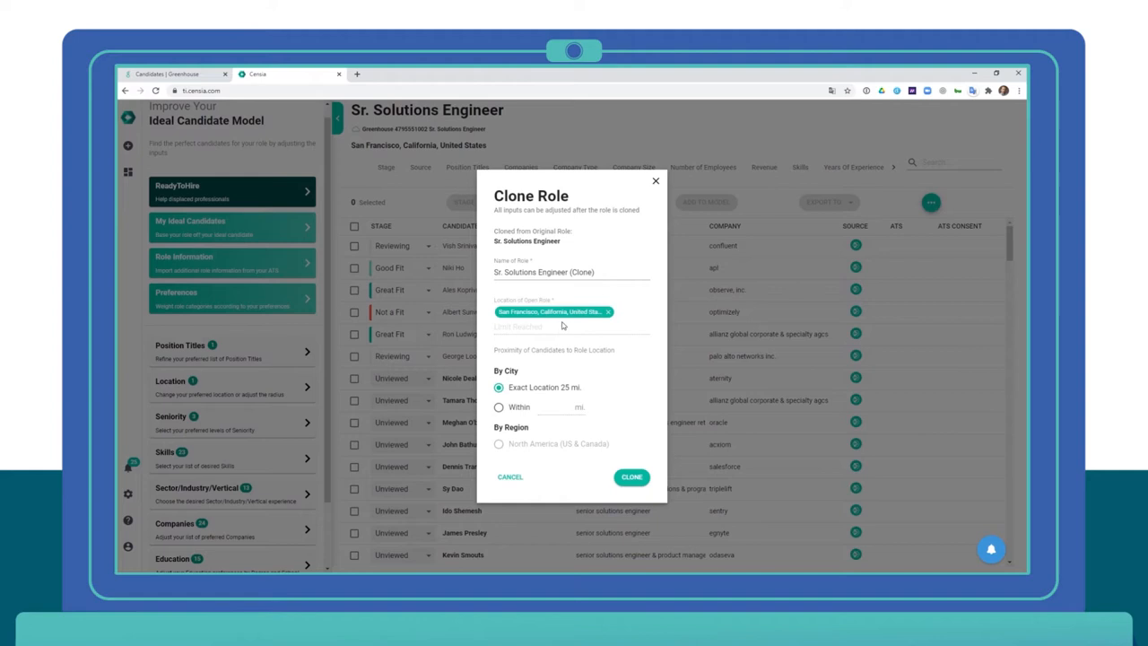
# - Relocate the clone to Austin, Travis County, TX, United States and create it
pyautogui.write('A')
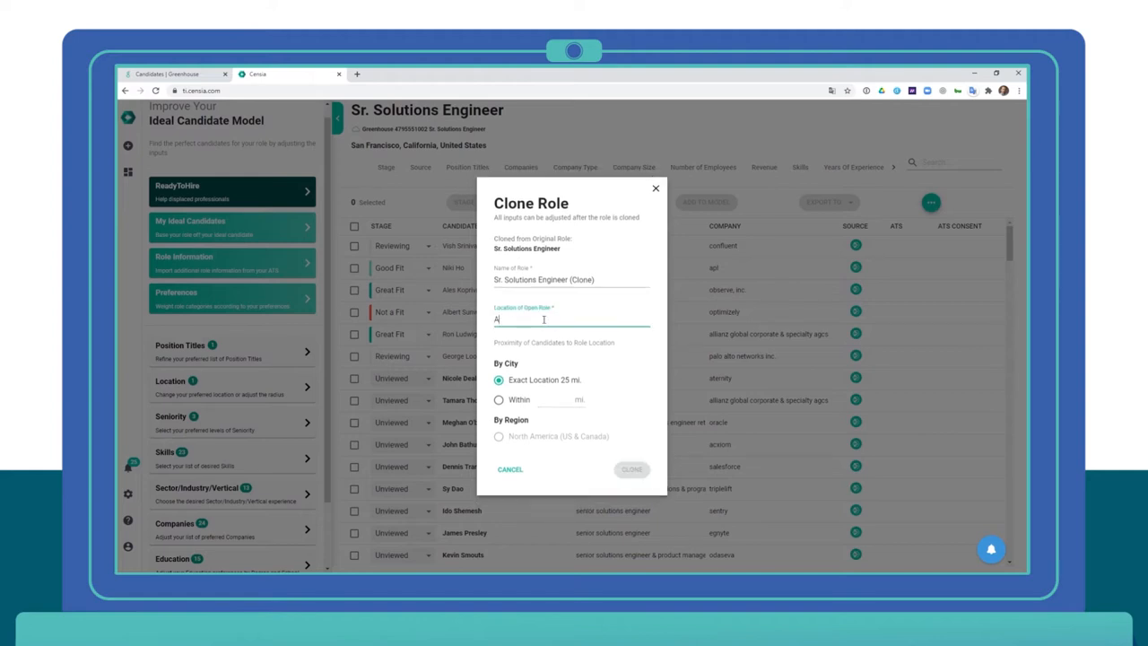
pyautogui.write('ustin, T')
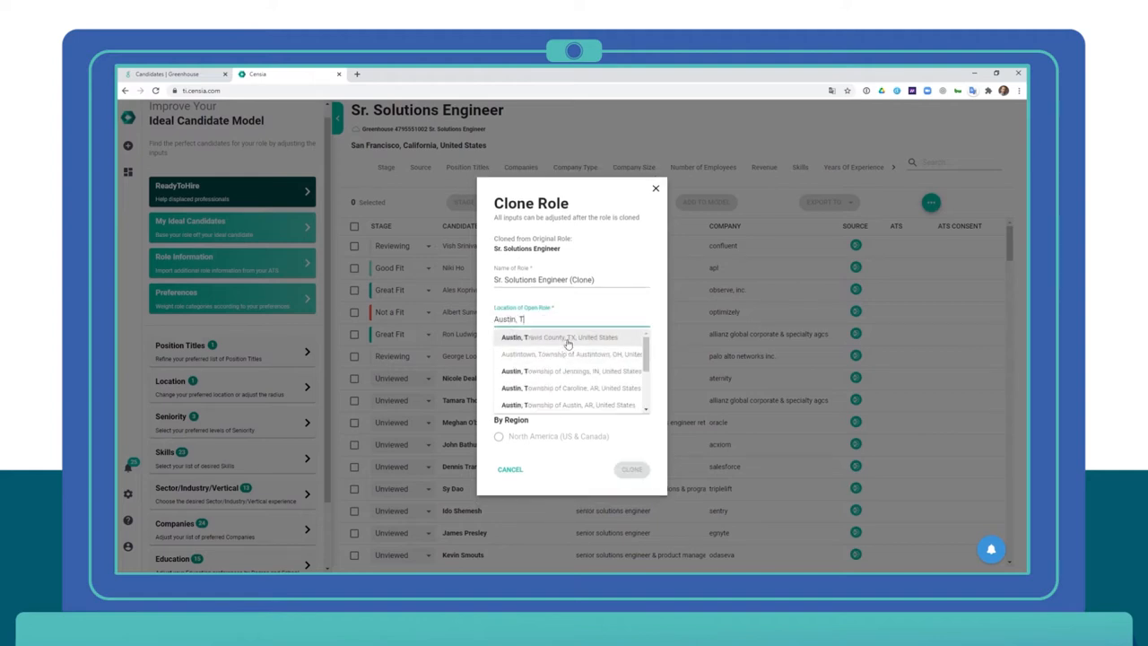
pyautogui.click(558, 338)
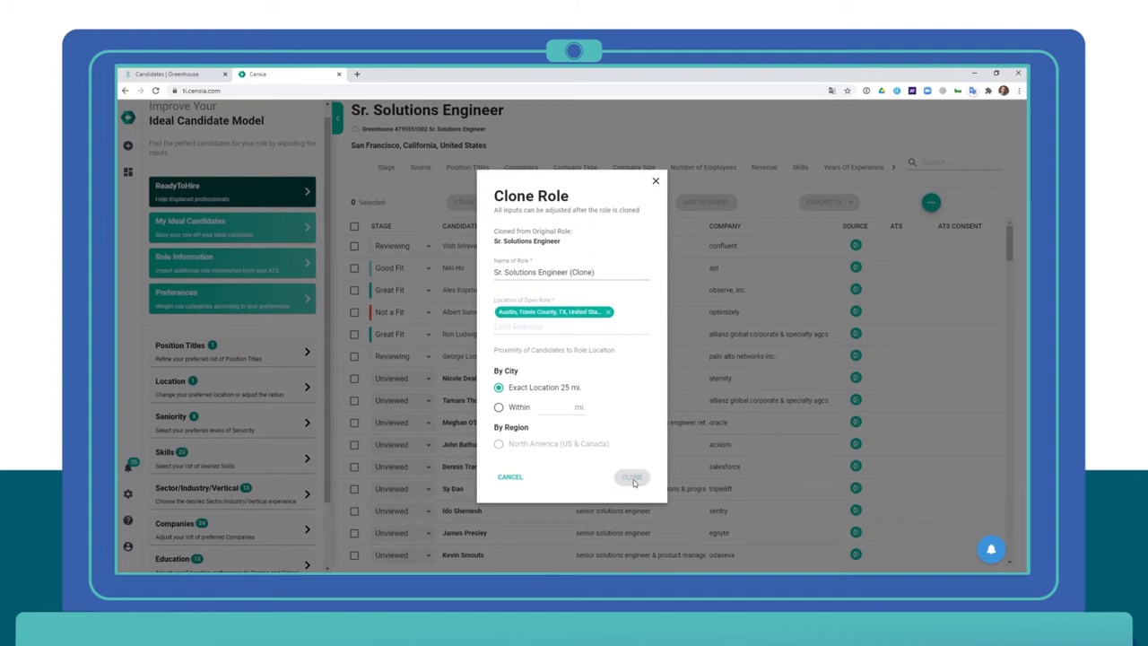
pyautogui.click(631, 477)
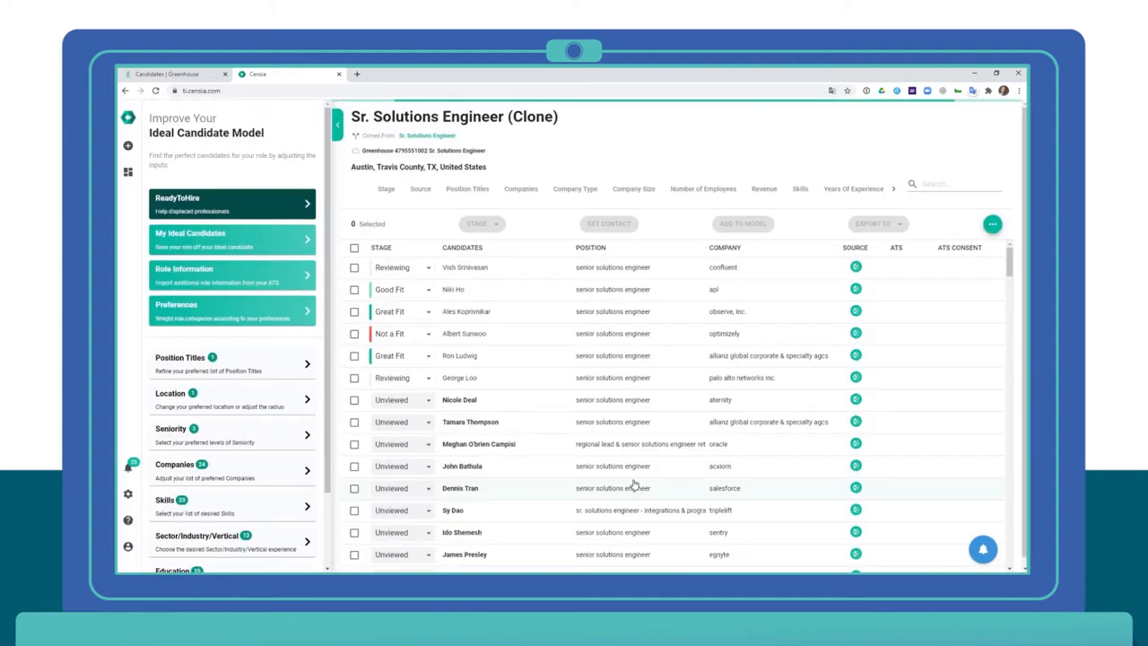